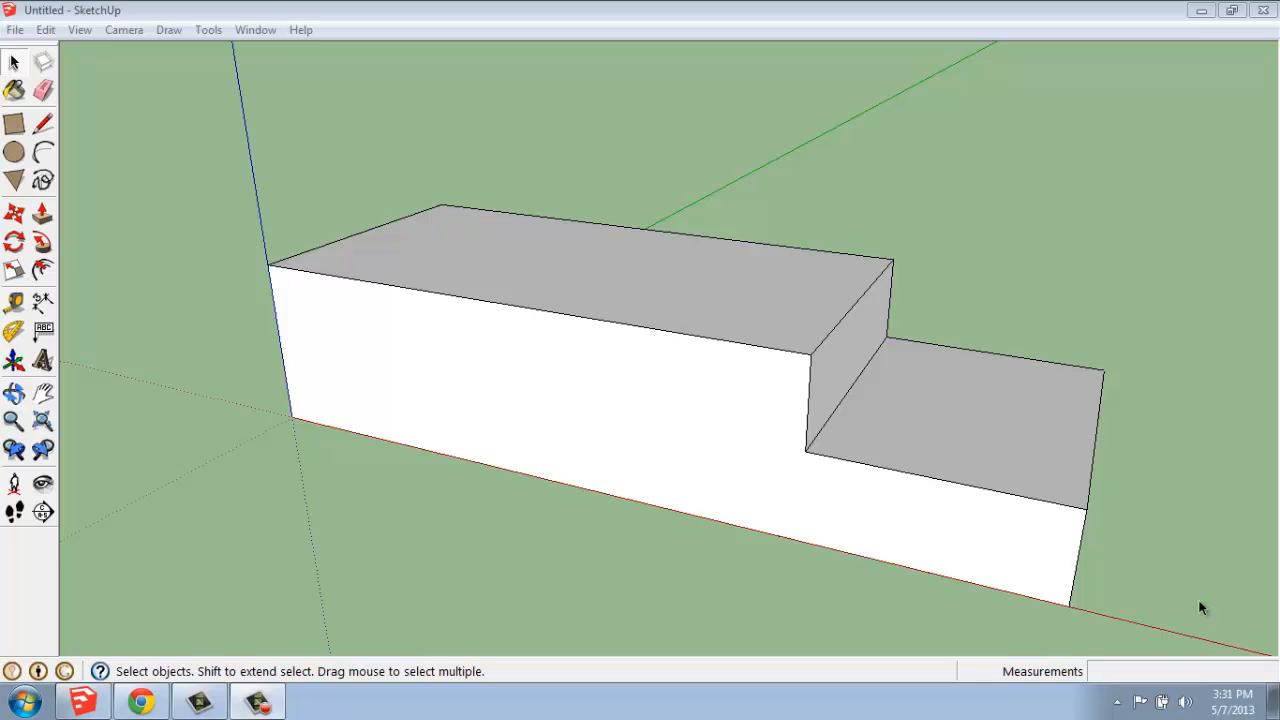
mouse_move(84, 67)
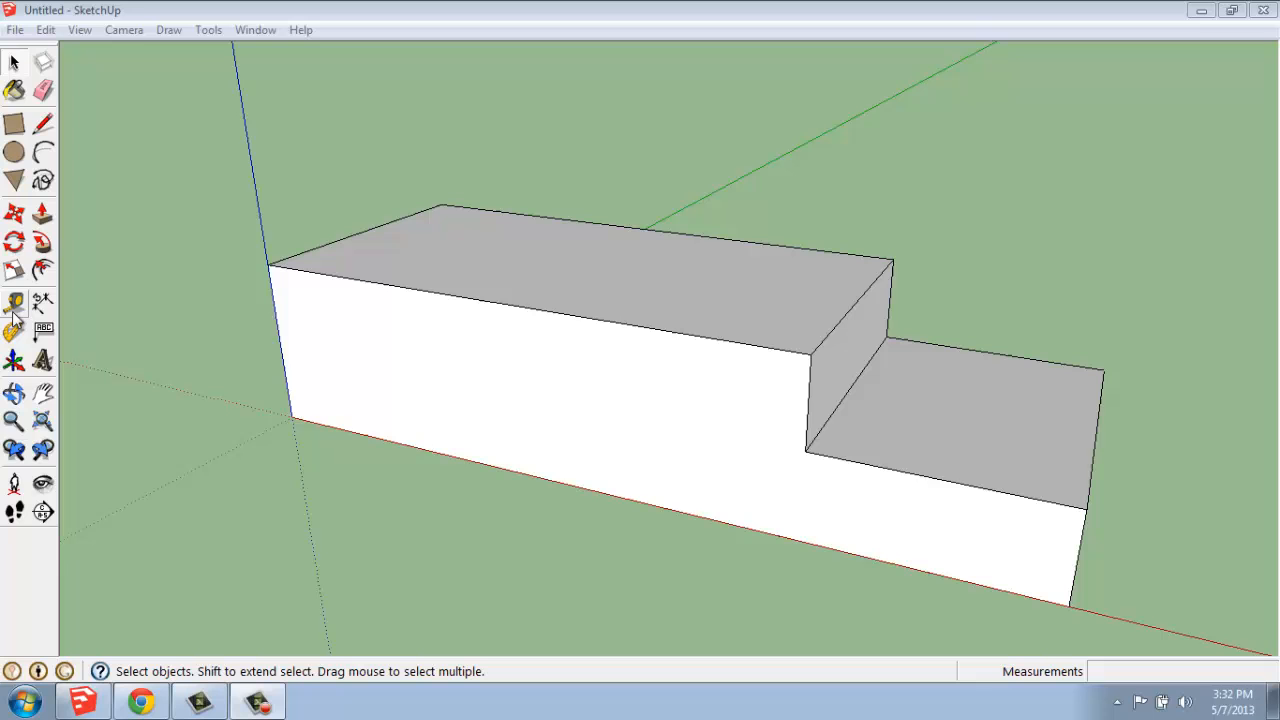
mouse_move(390, 300)
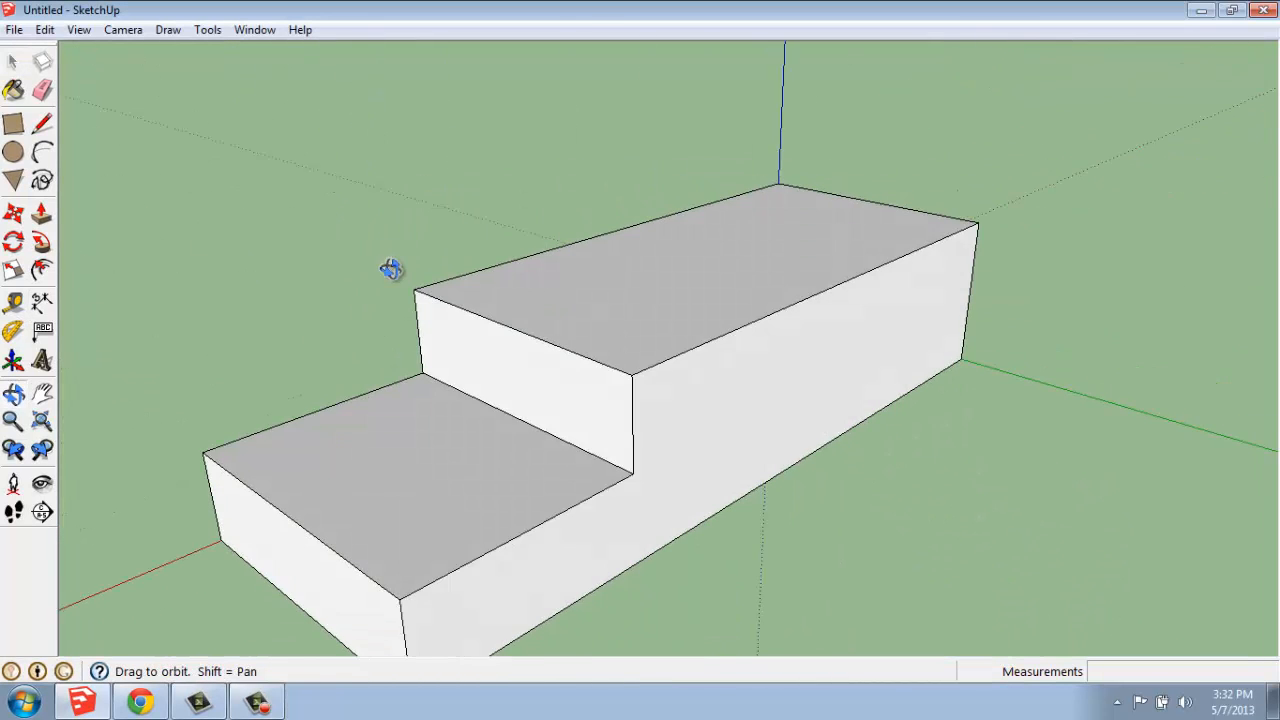
Orbit around the stepped box, zoom in on the tall block, and pick Tape Measure.
left_click_drag(390, 268, 780, 413)
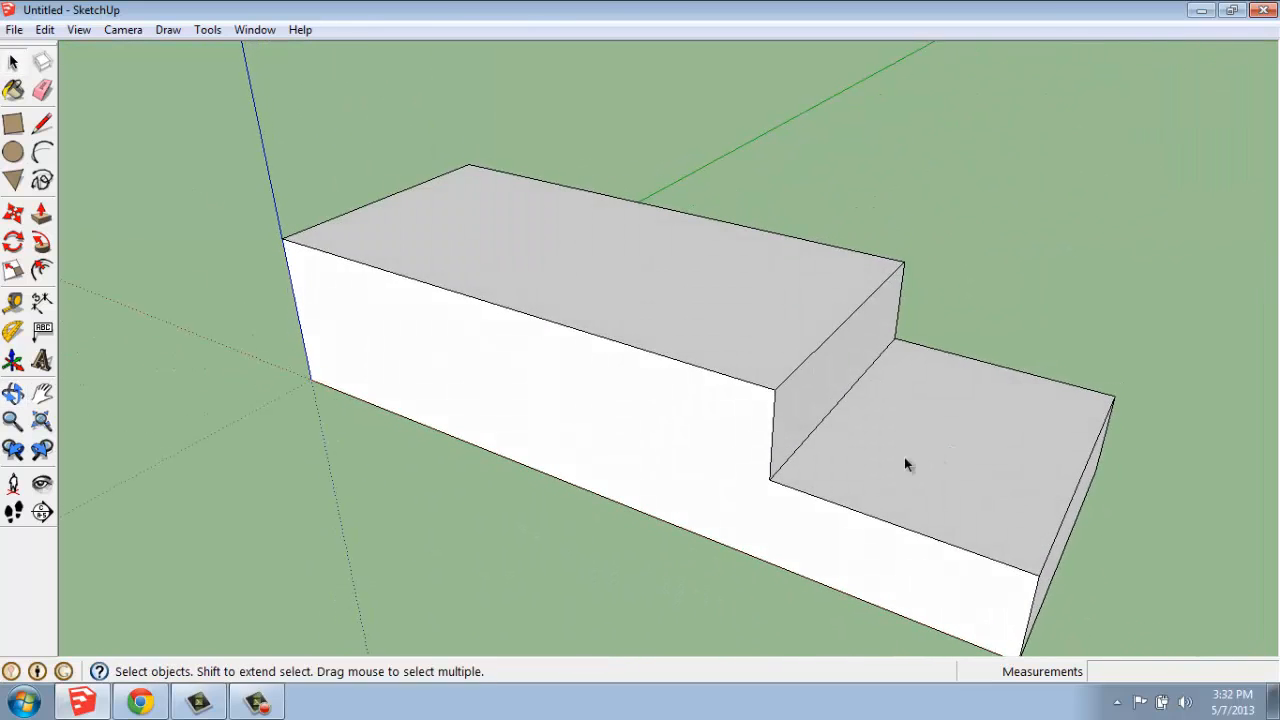
left_click_drag(910, 460, 930, 420)
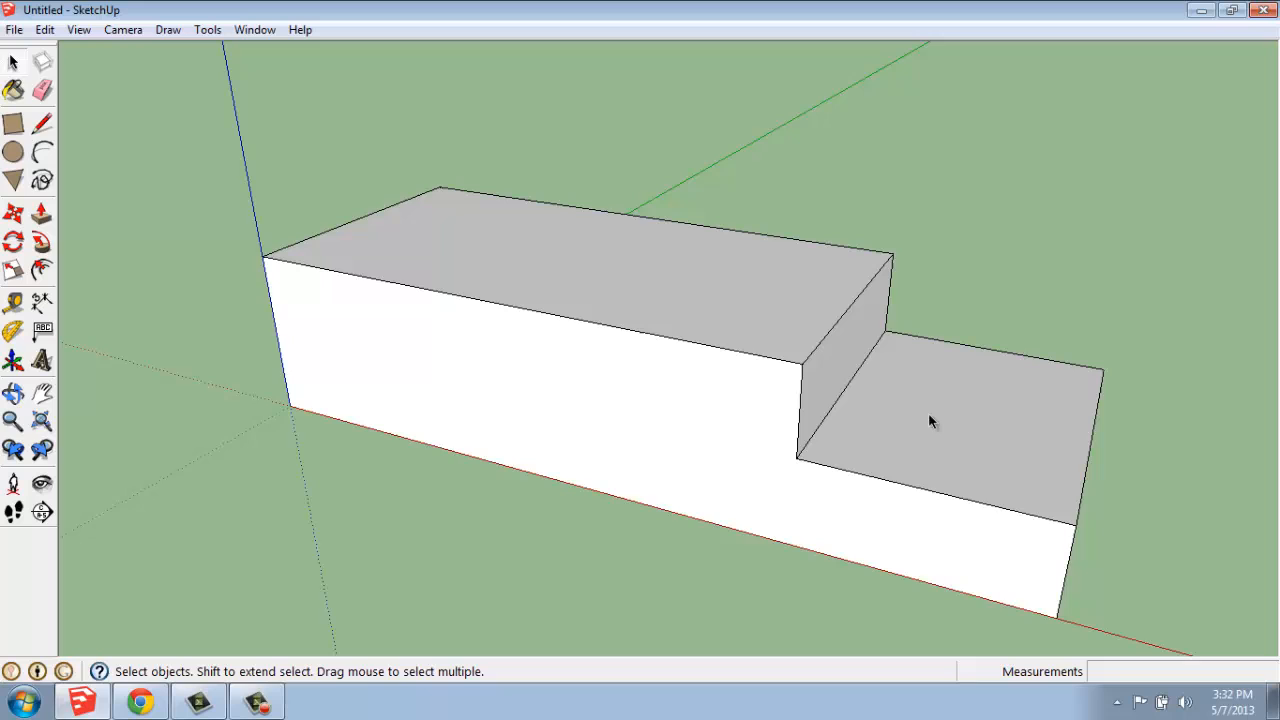
left_click_drag(930, 421, 290, 365)
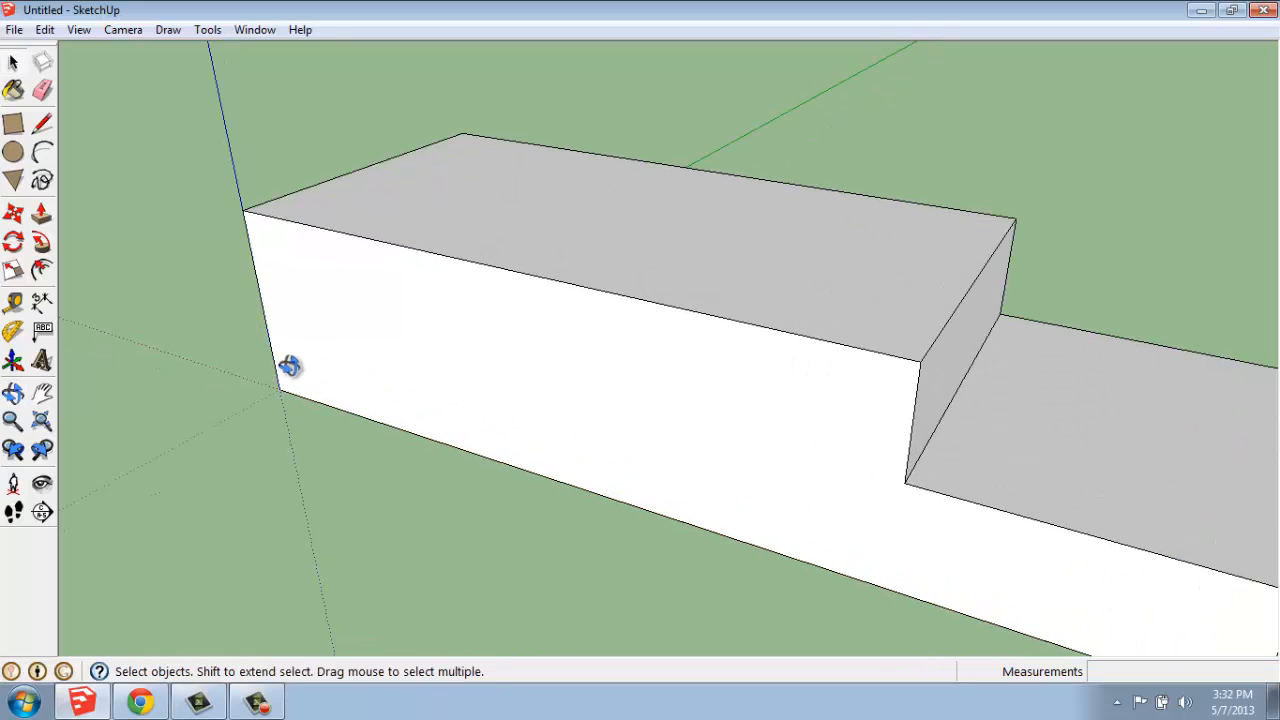
left_click(14, 303)
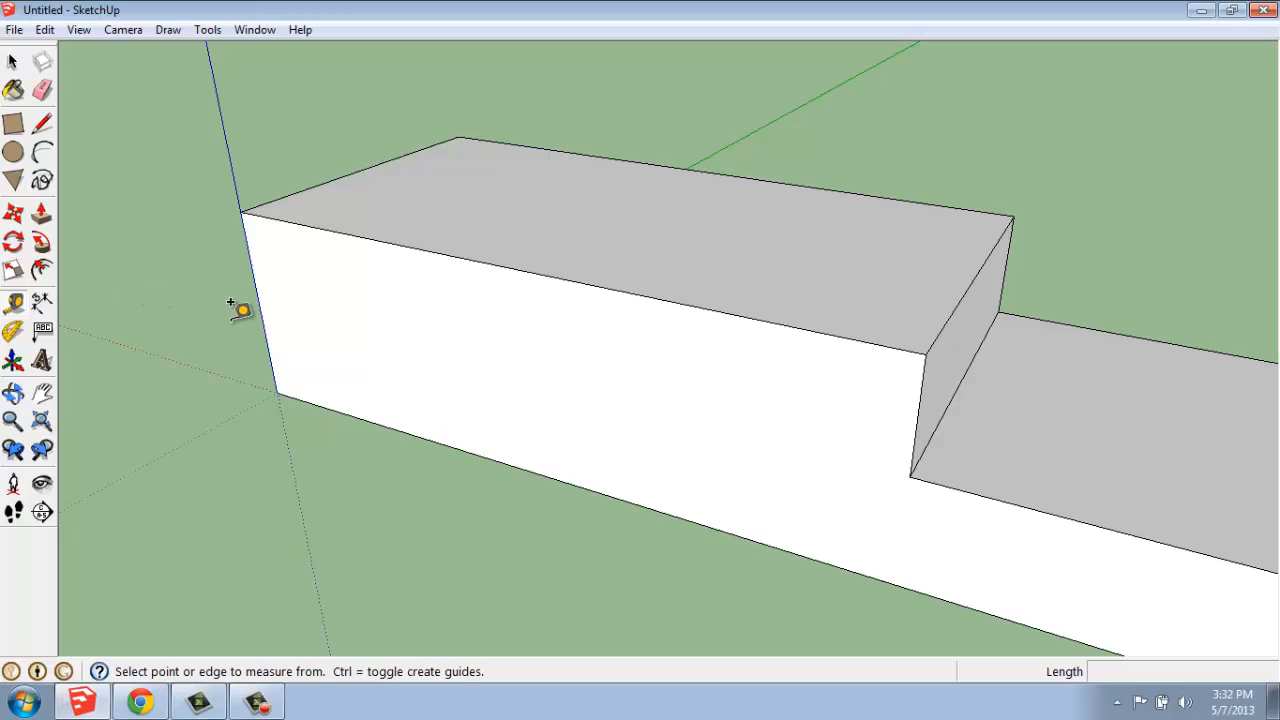
mouse_move(330, 222)
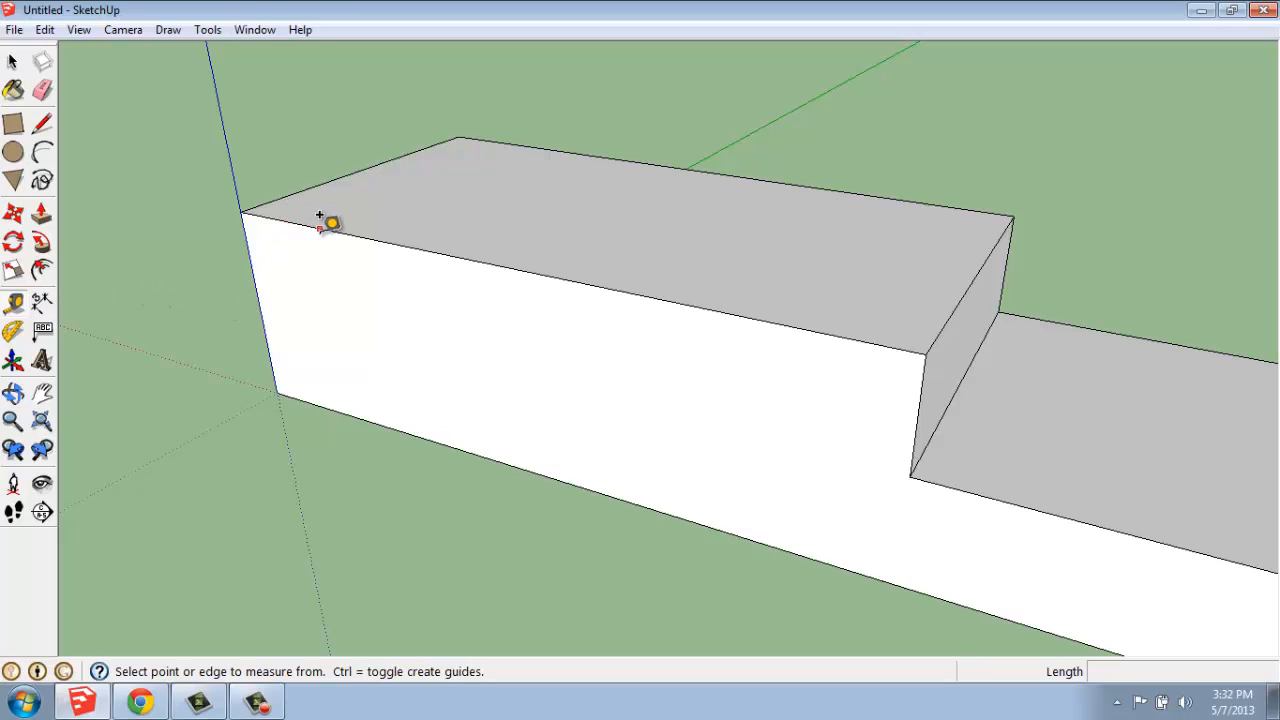
mouse_move(330, 222)
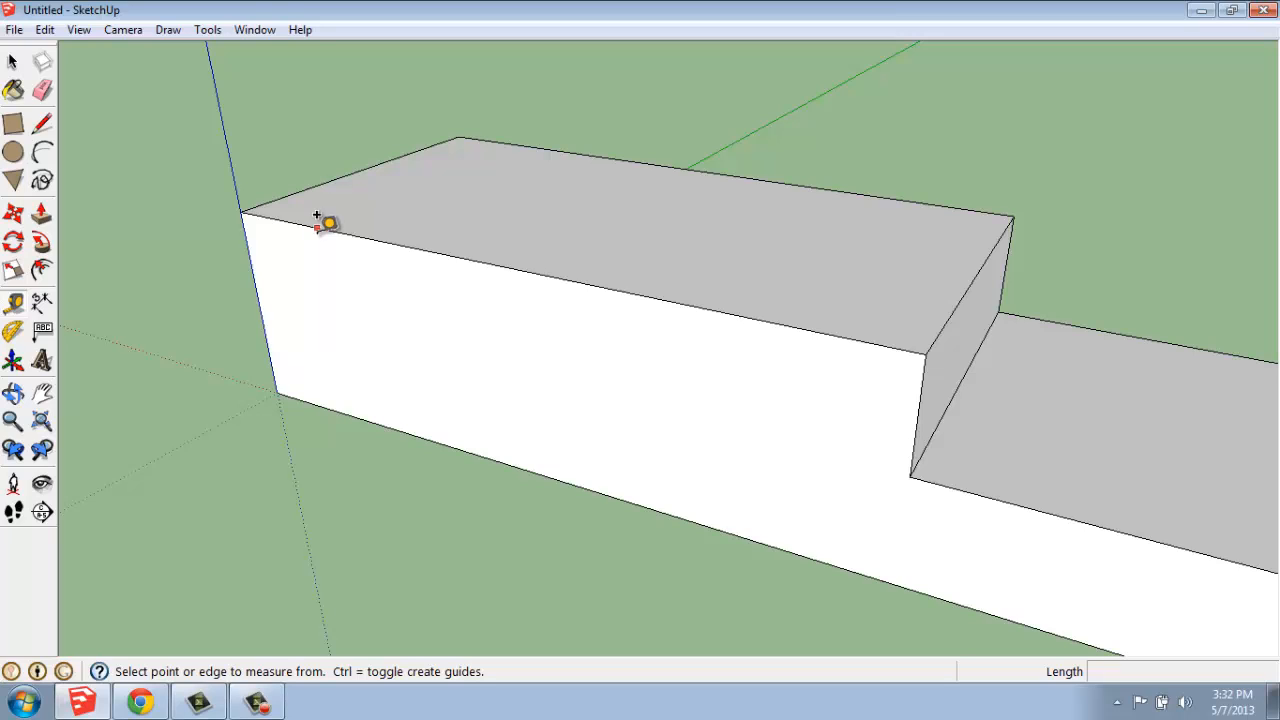
mouse_move(360, 220)
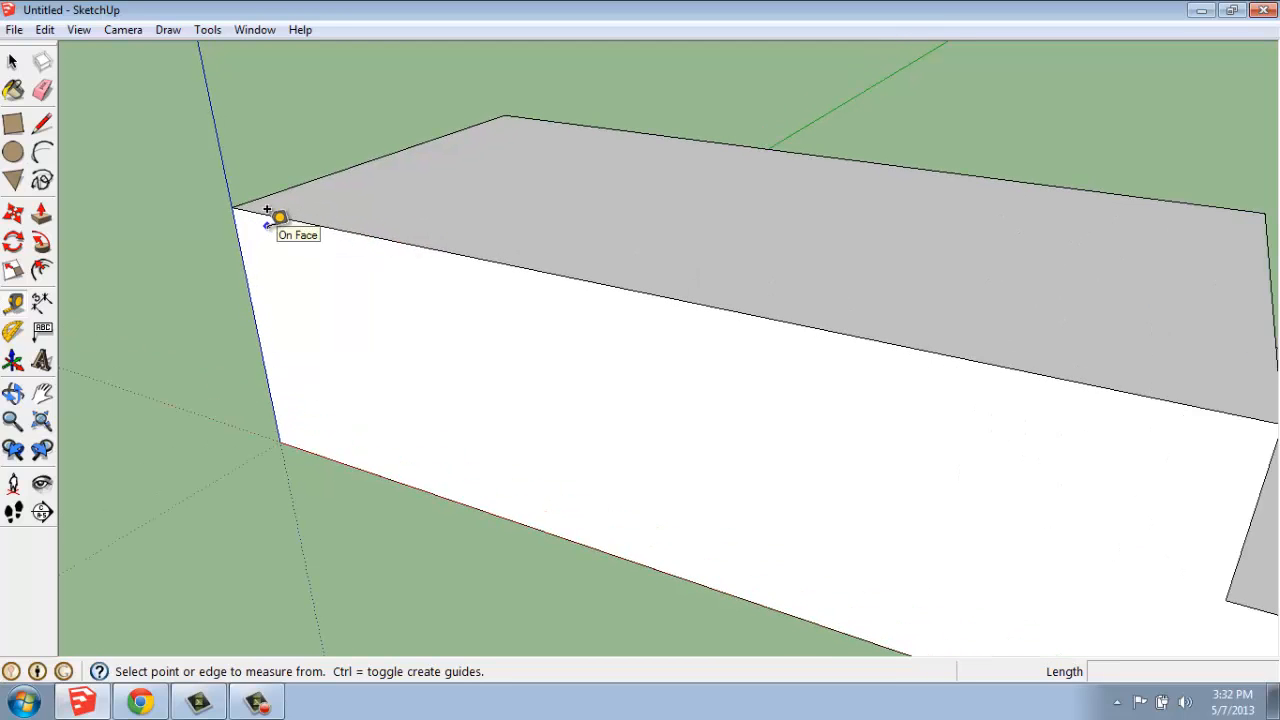
mouse_move(340, 223)
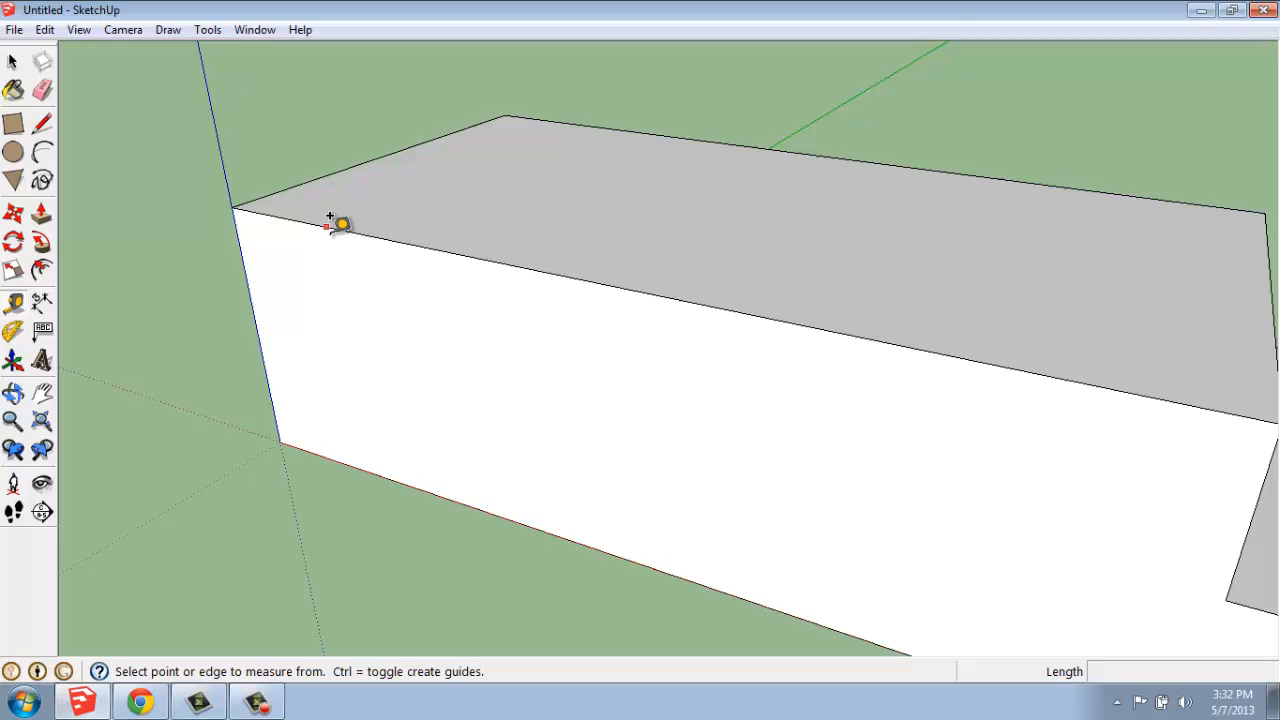
mouse_move(400, 240)
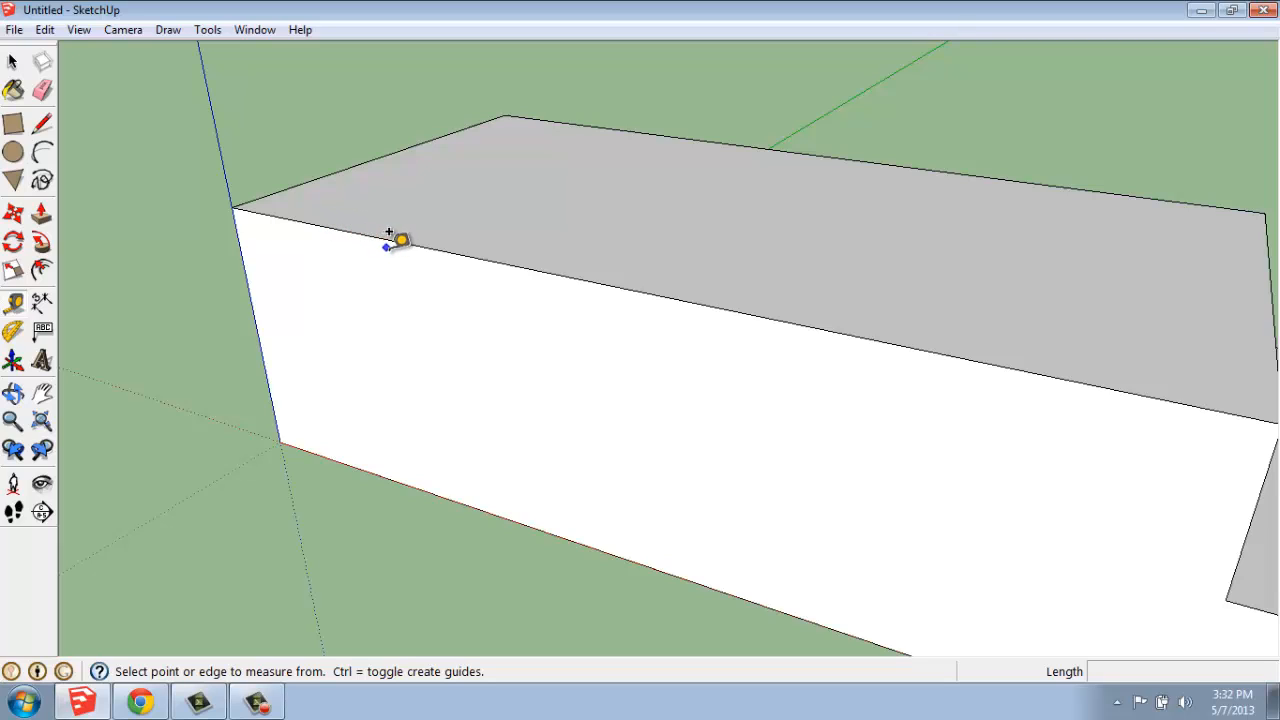
mouse_move(435, 245)
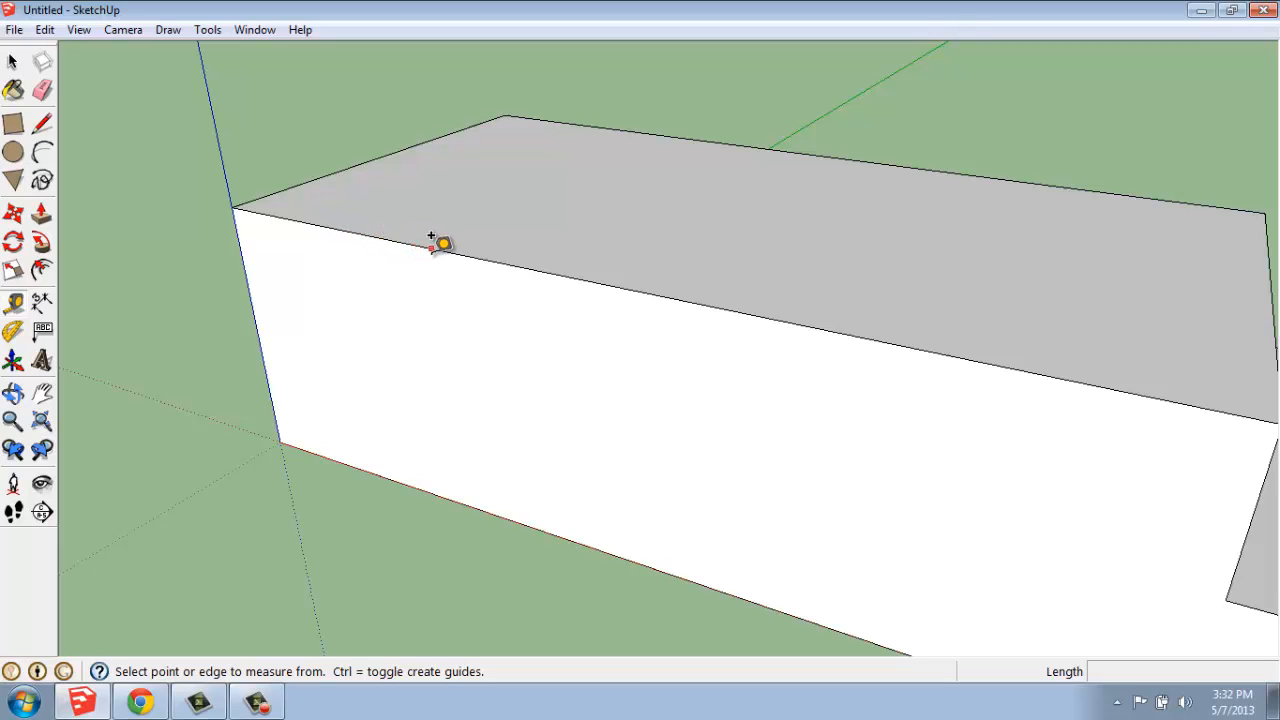
Start a guide from the tall block's top front edge, aiming for 3' below it.
left_click(432, 245)
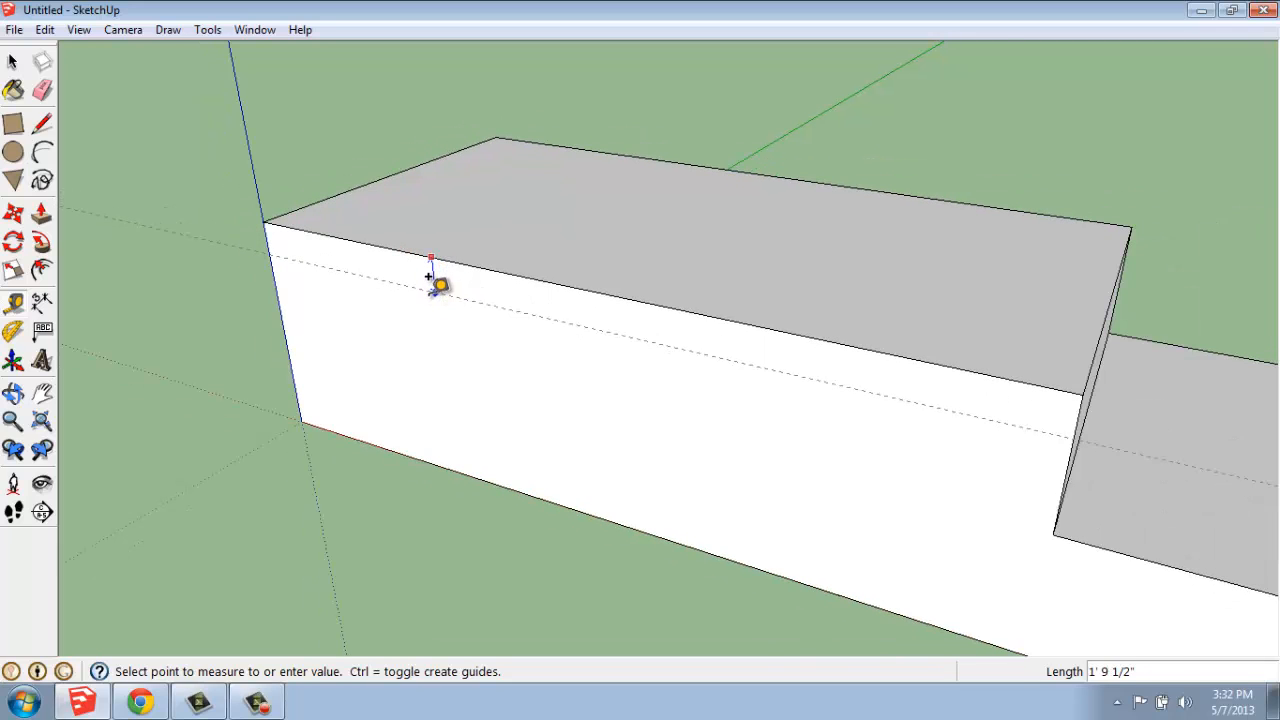
mouse_move(425, 283)
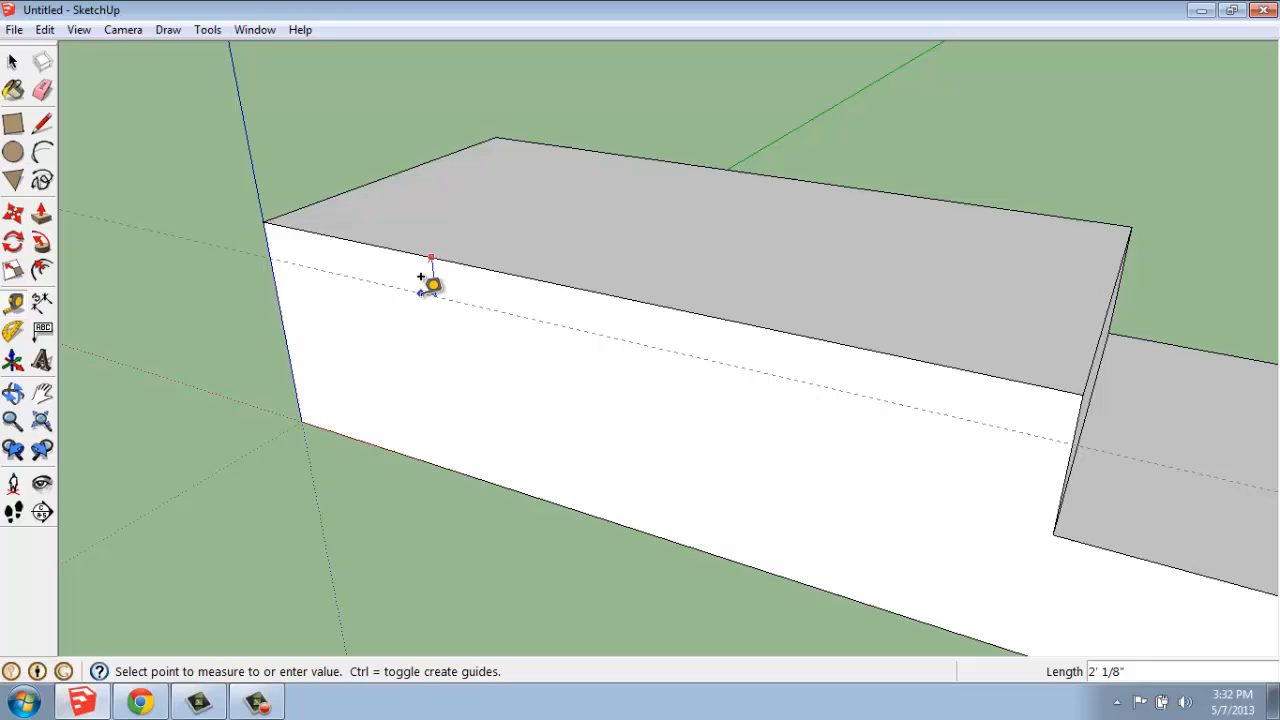
mouse_move(430, 292)
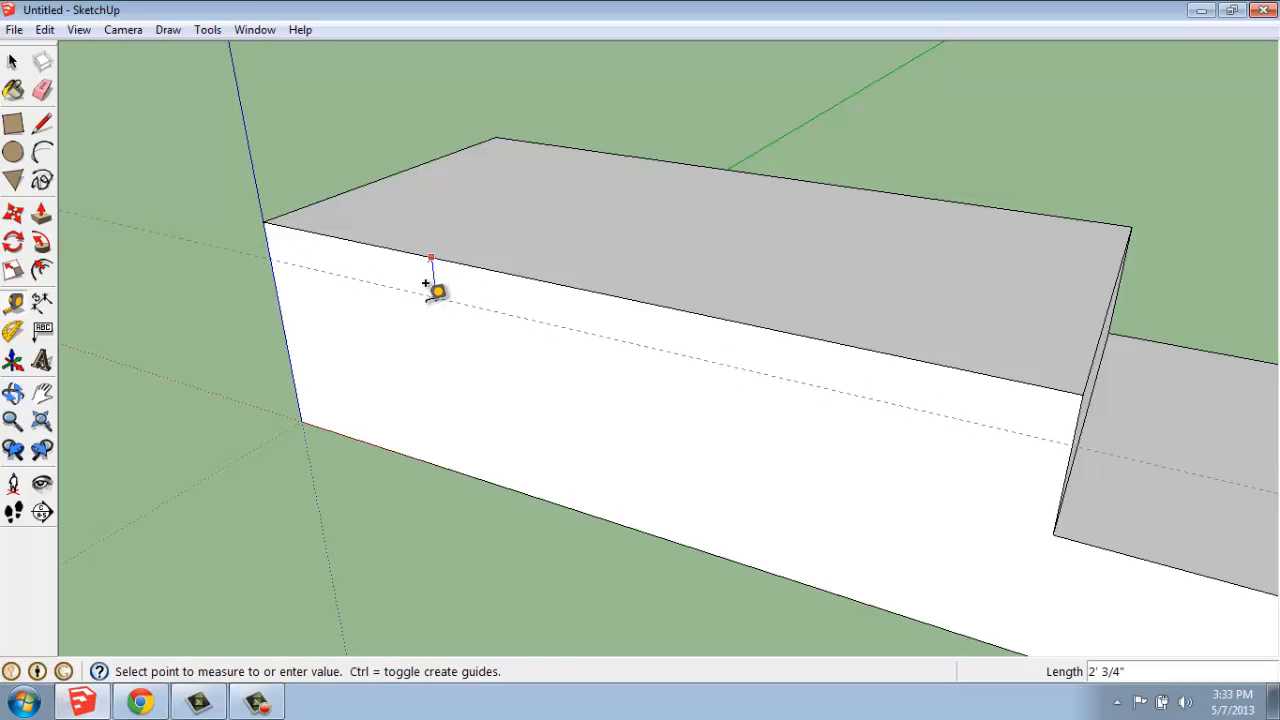
mouse_move(430, 305)
type("3'")
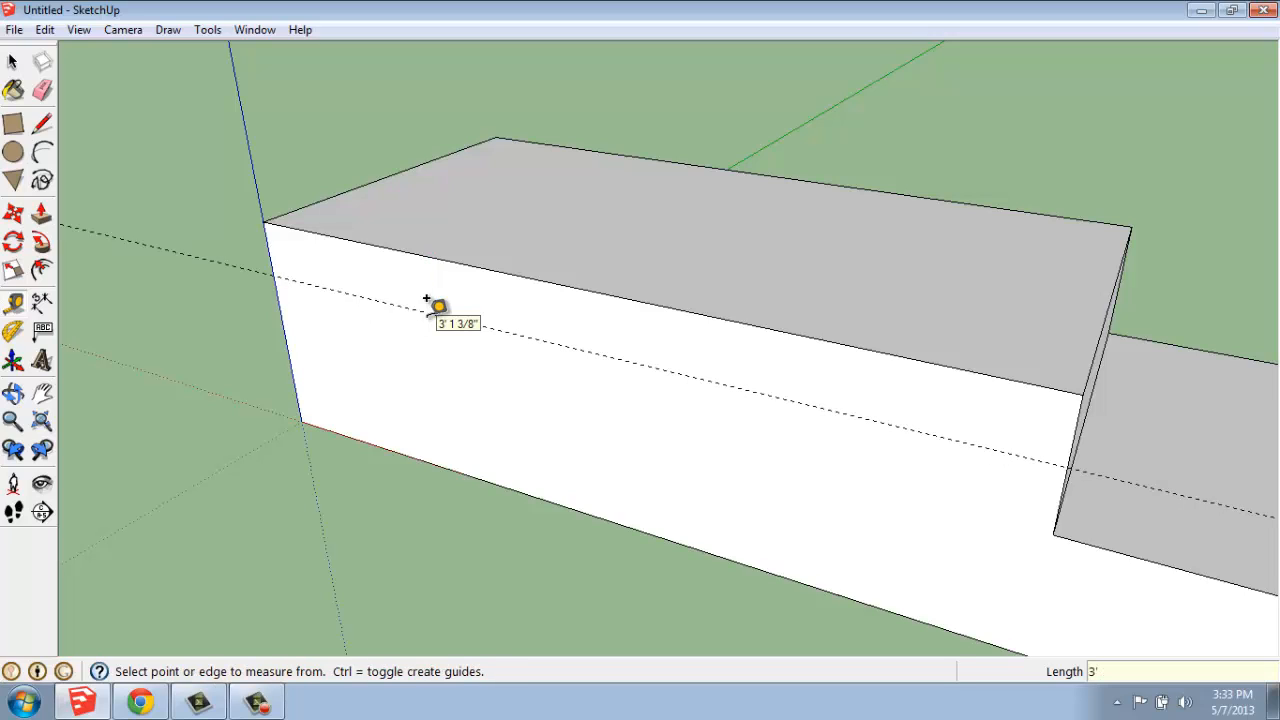
mouse_move(73, 213)
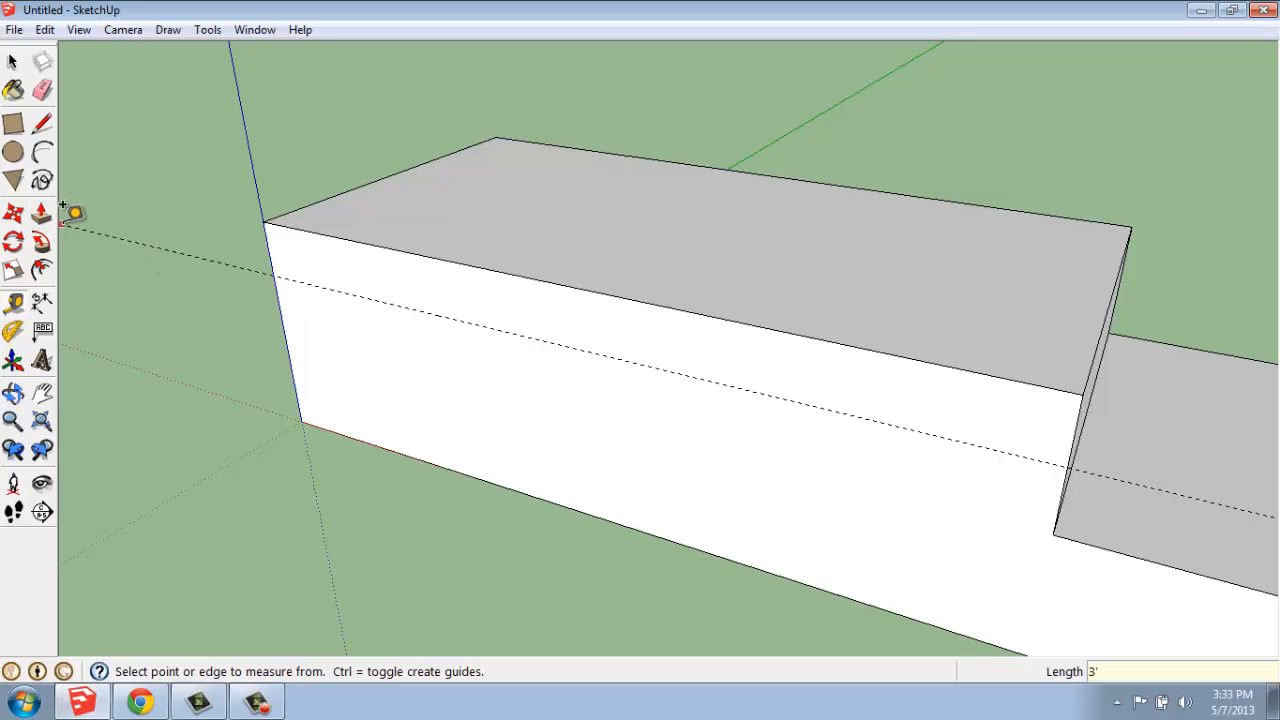
mouse_move(225, 347)
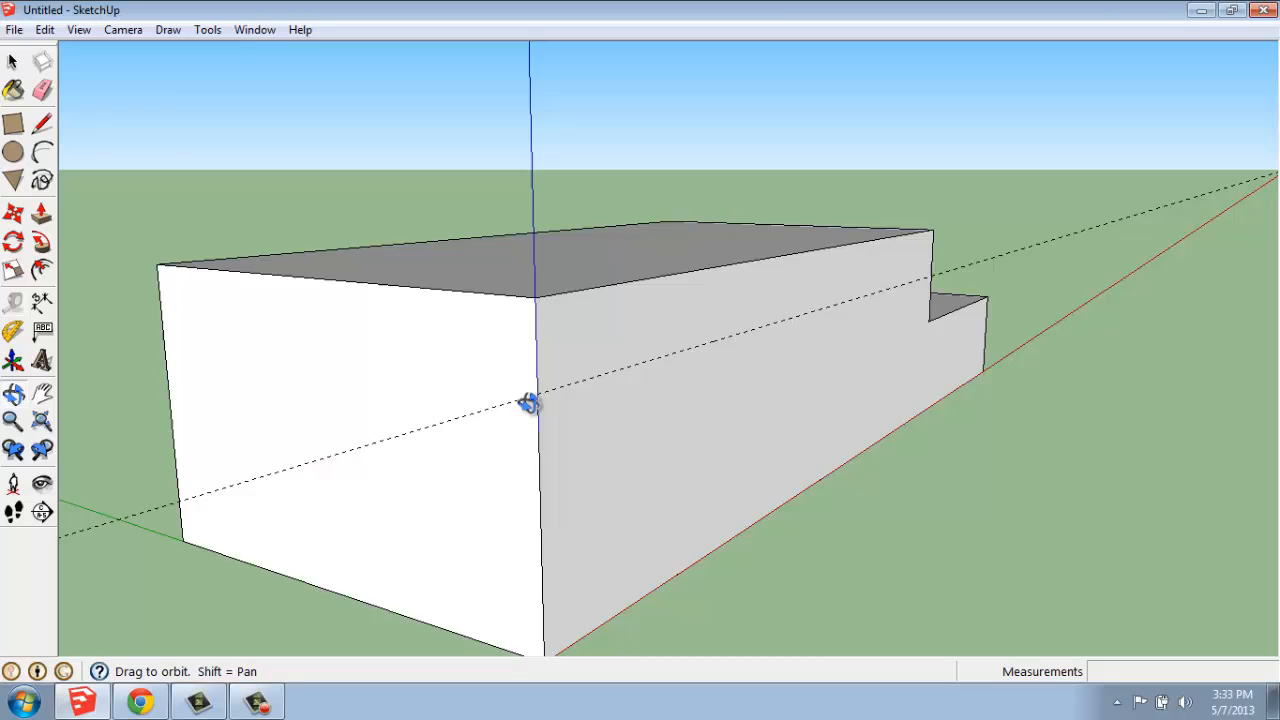
left_click_drag(530, 400, 522, 358)
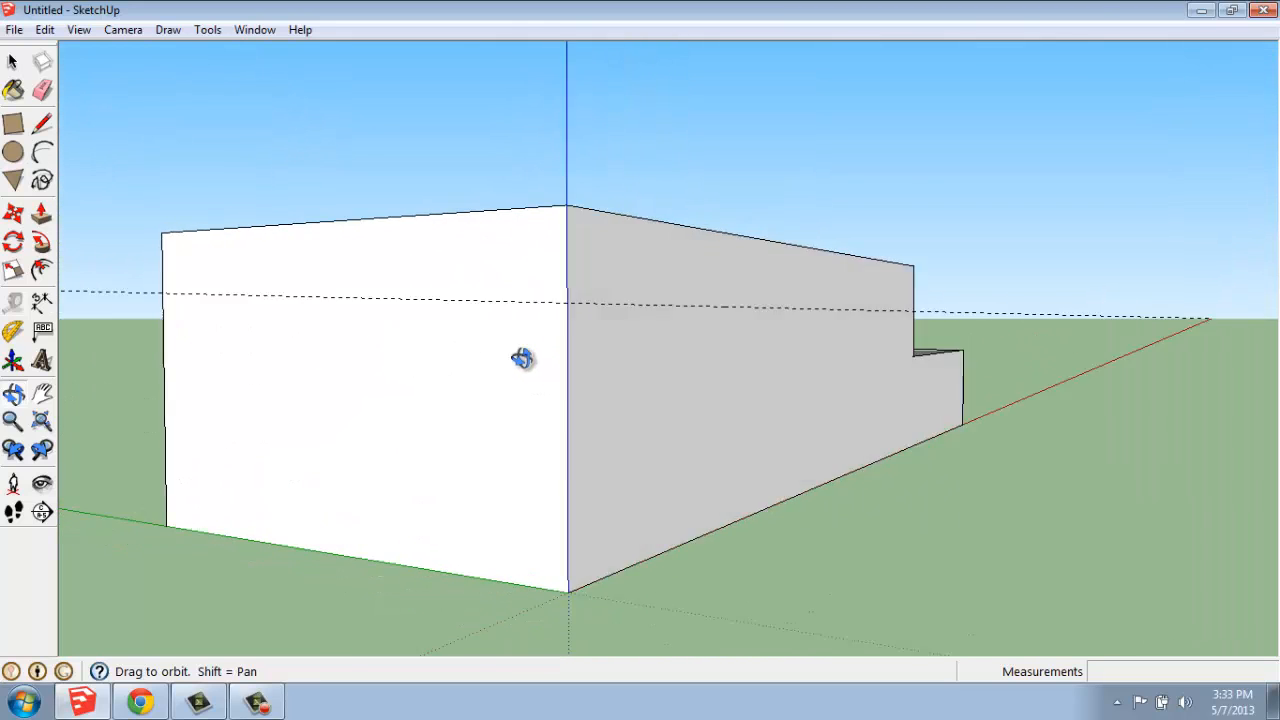
left_click_drag(520, 358, 490, 358)
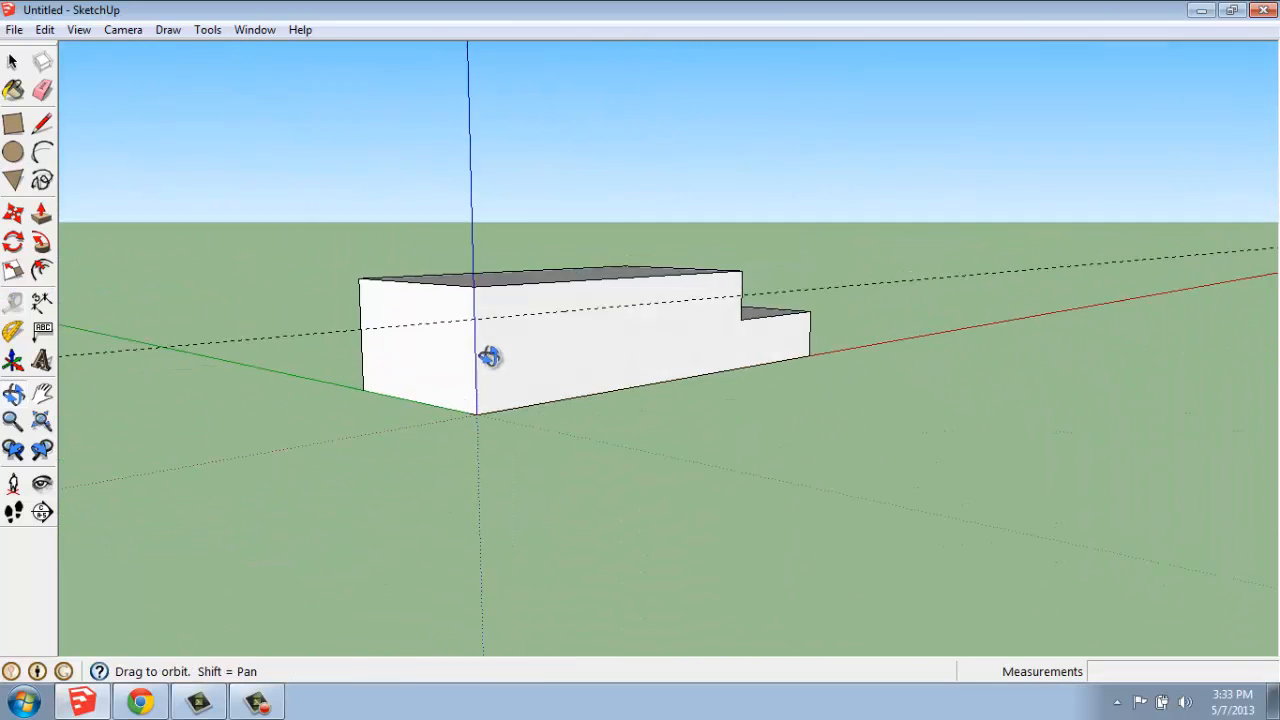
left_click_drag(490, 357, 650, 425)
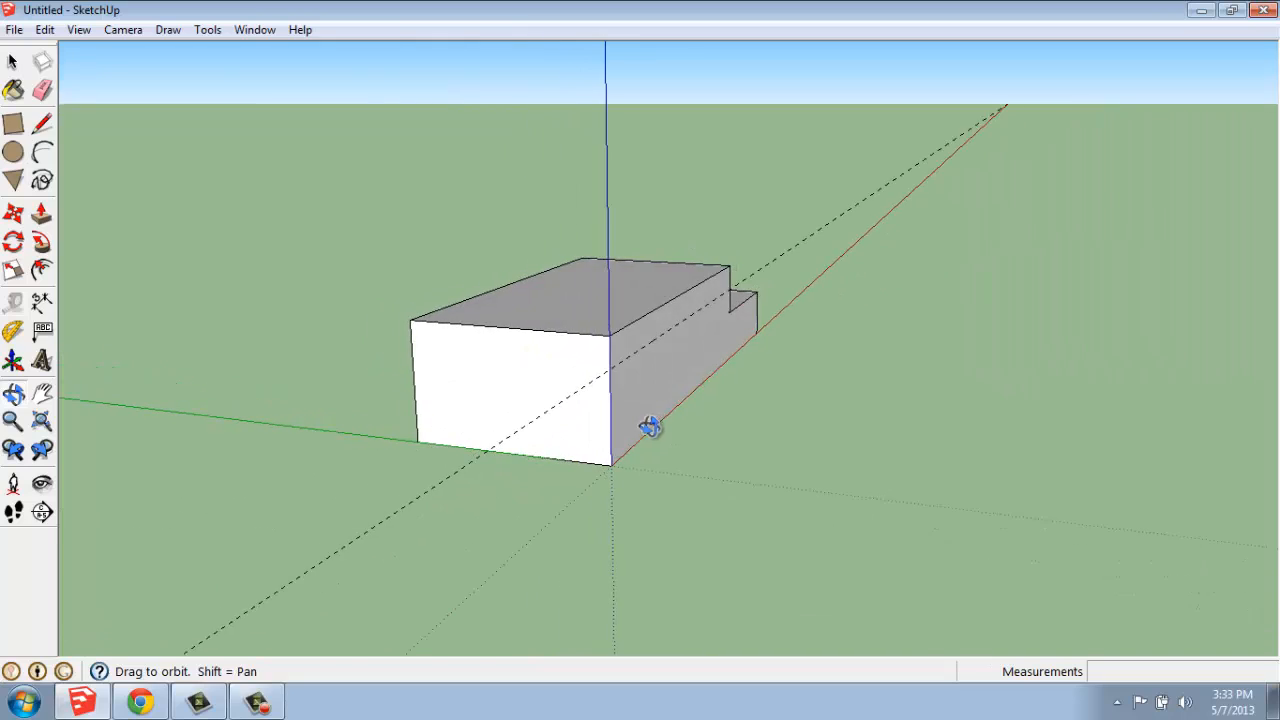
left_click_drag(650, 425, 230, 322)
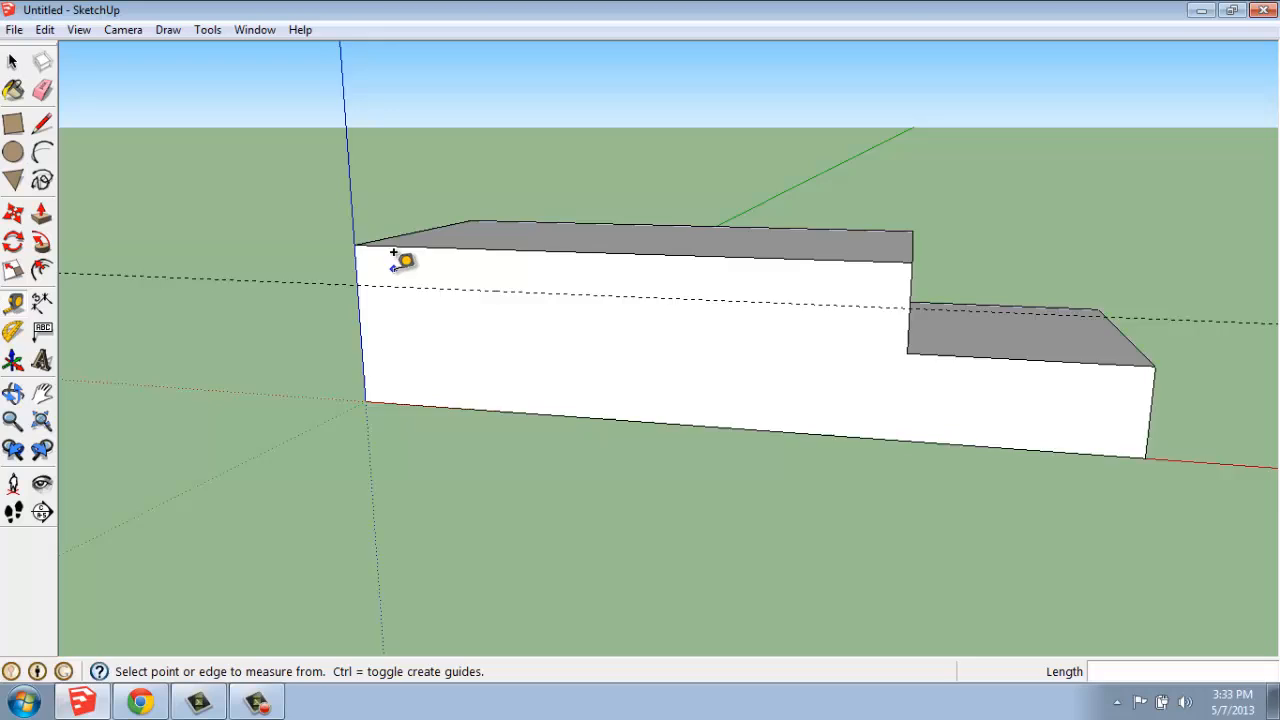
Add a horizontal guide from the bottom edge and vertical guides offset from the left edge.
scroll("down", 3)
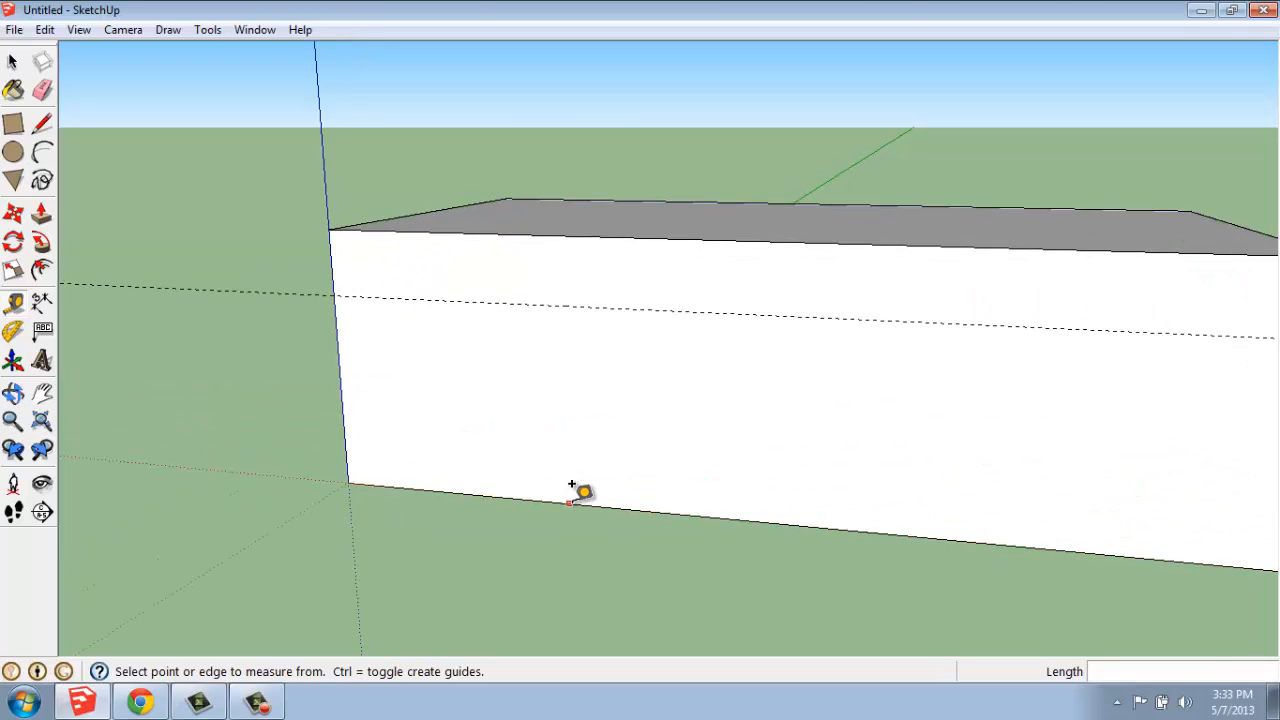
mouse_move(572, 490)
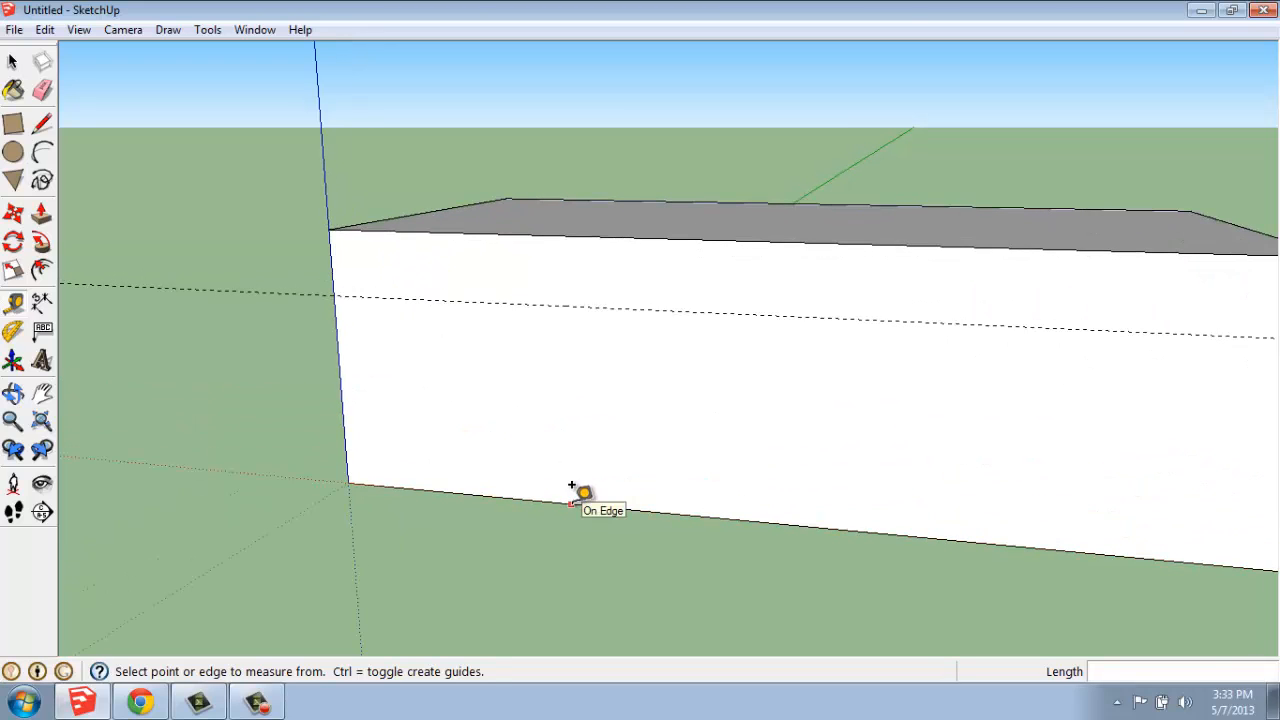
left_click(572, 500)
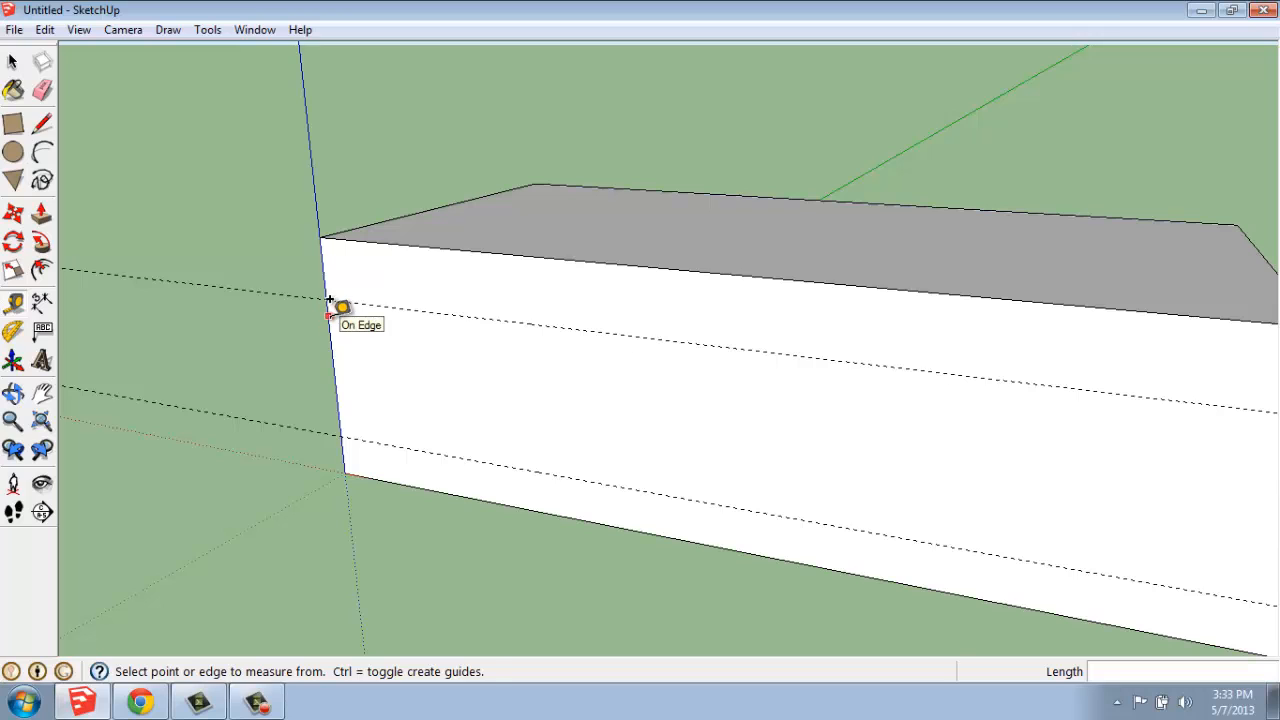
left_click(329, 300)
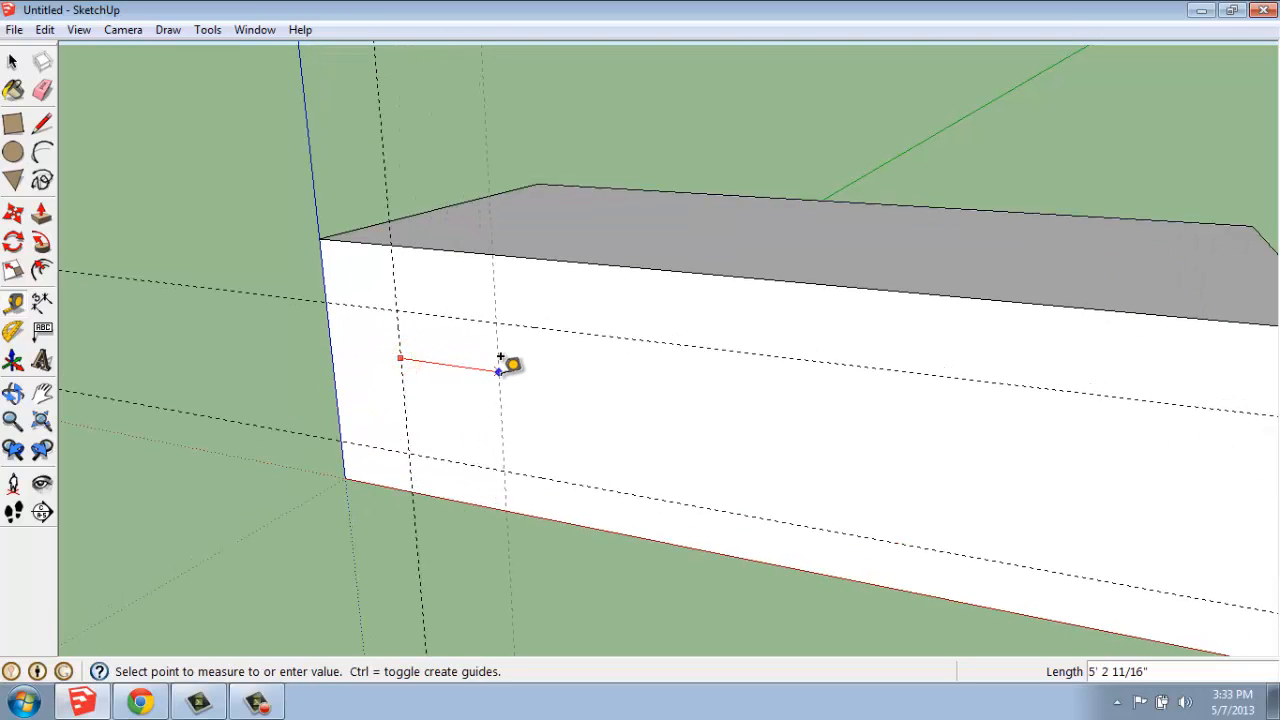
mouse_move(490, 372)
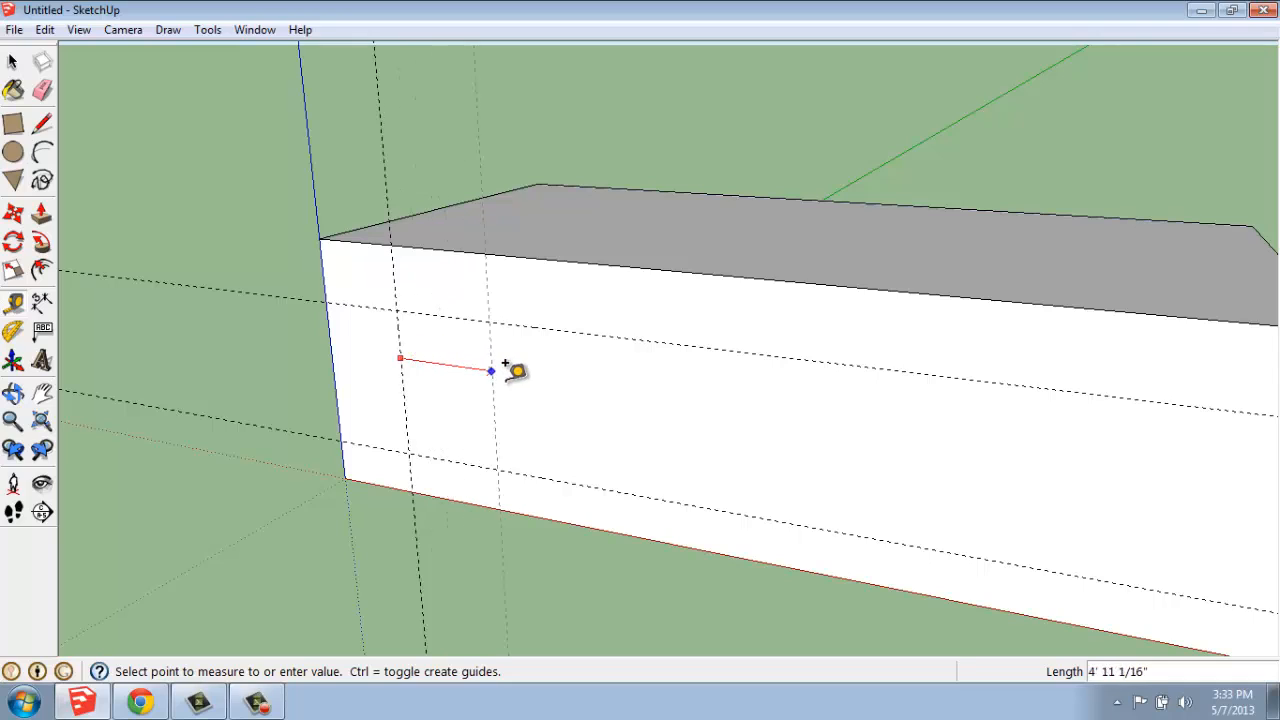
mouse_move(515, 375)
type("5'")
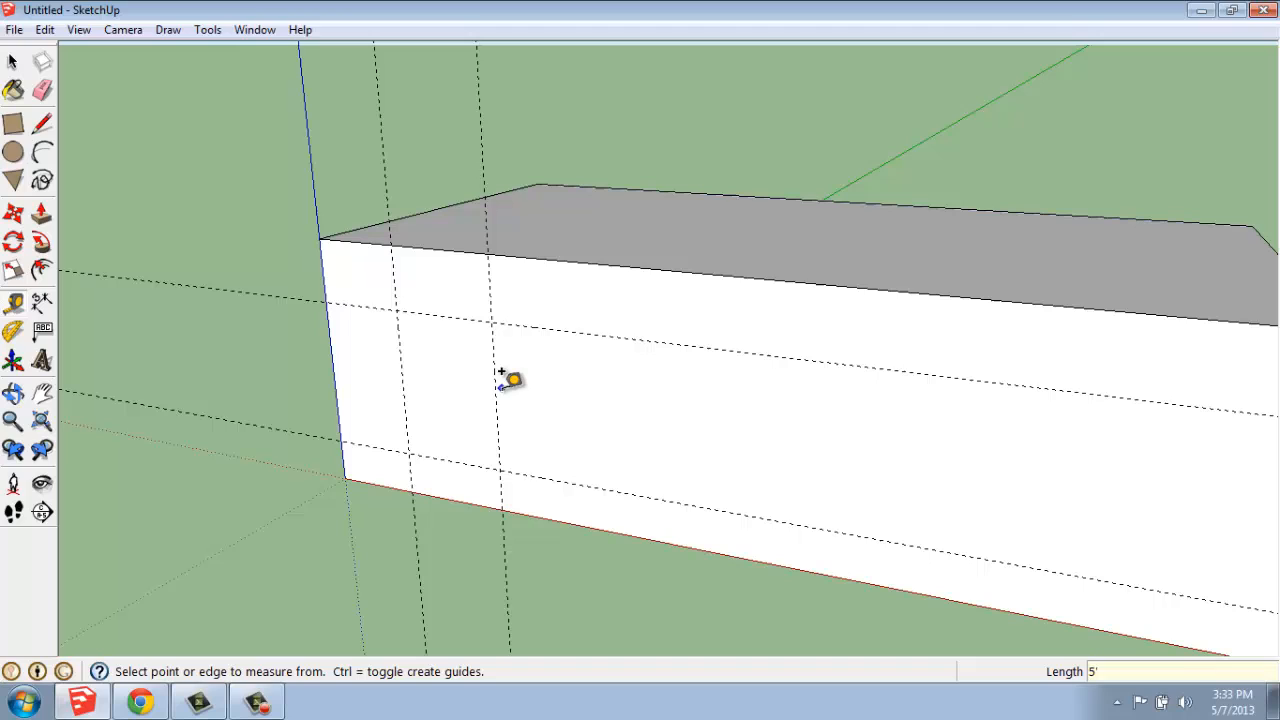
left_click(492, 389)
type("12")
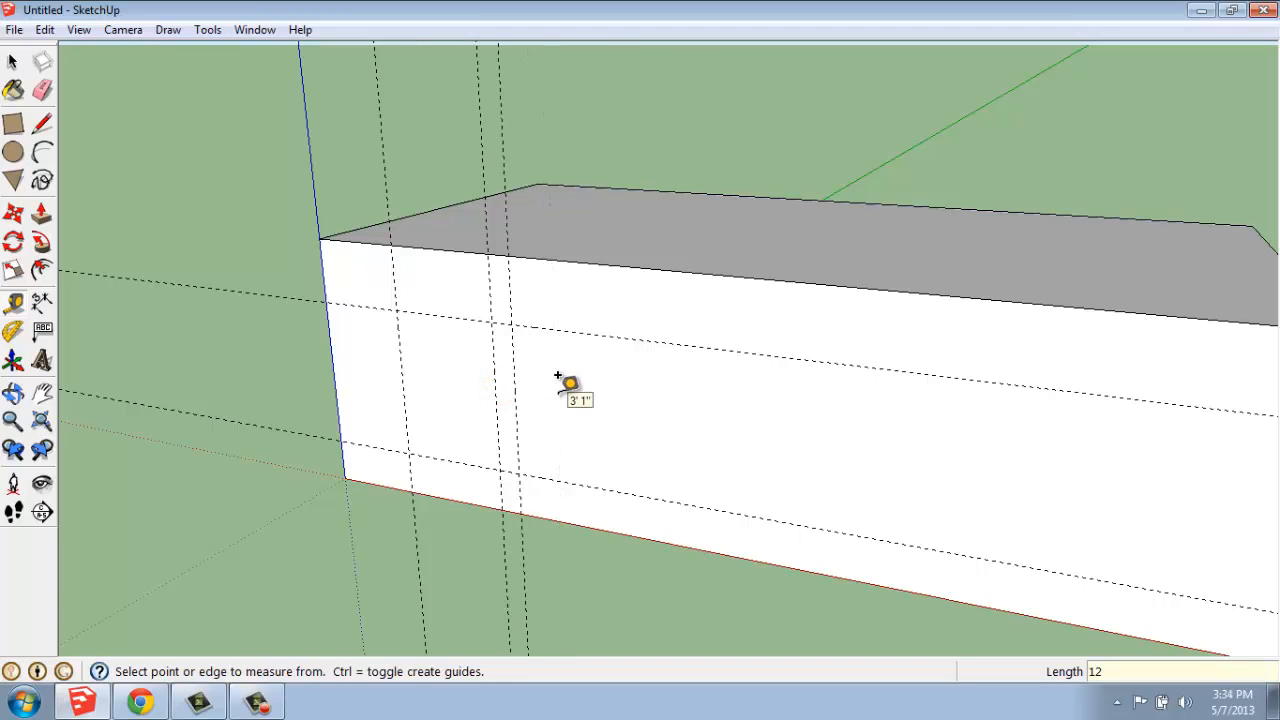
left_click(513, 383)
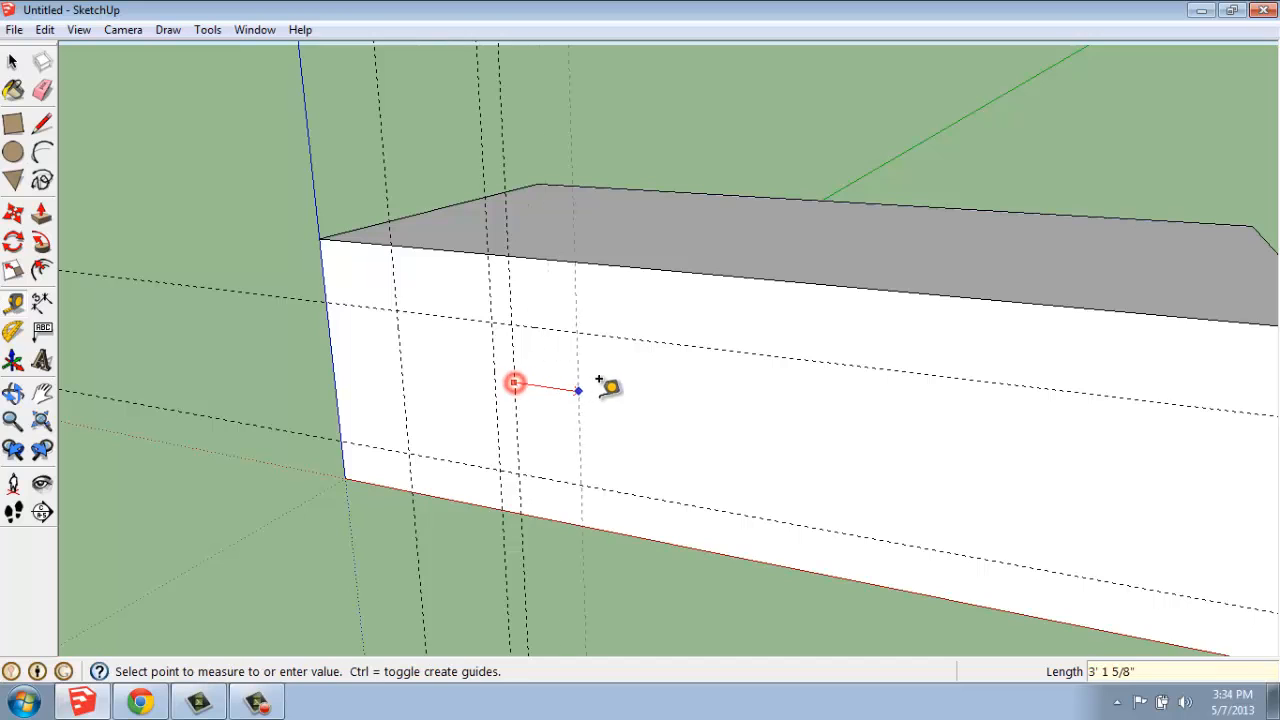
mouse_move(632, 392)
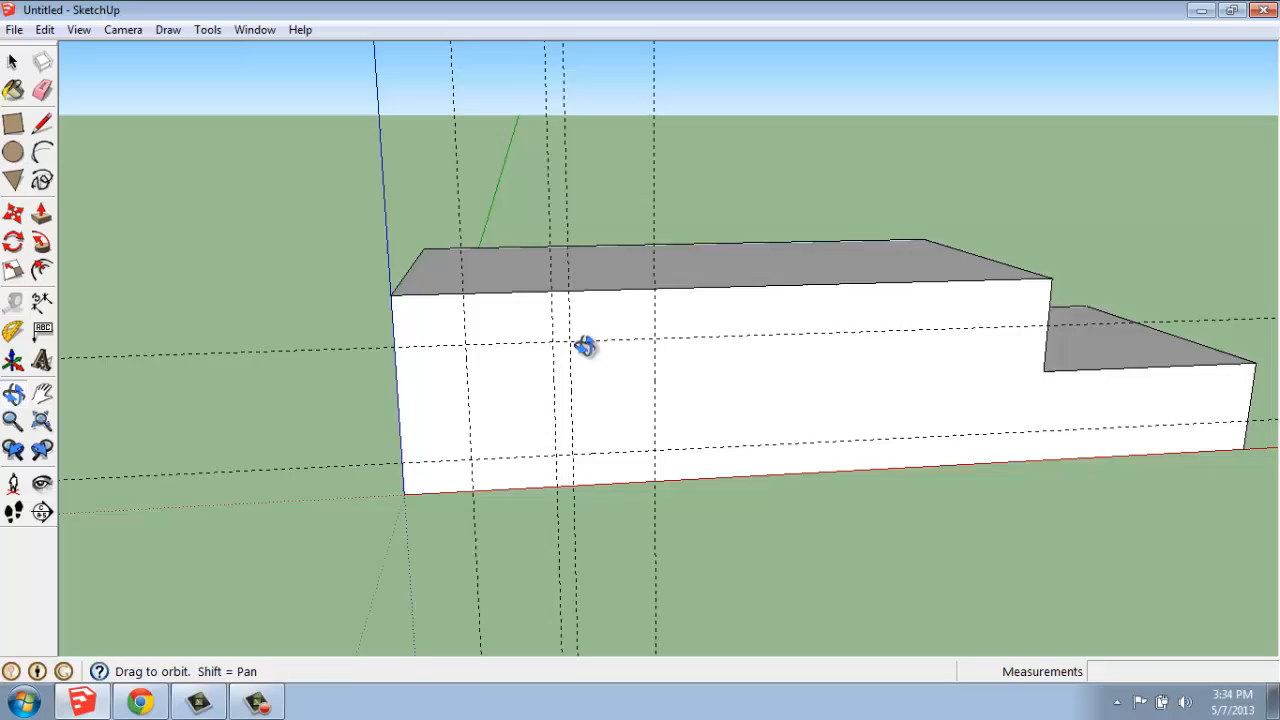
left_click_drag(585, 345, 573, 418)
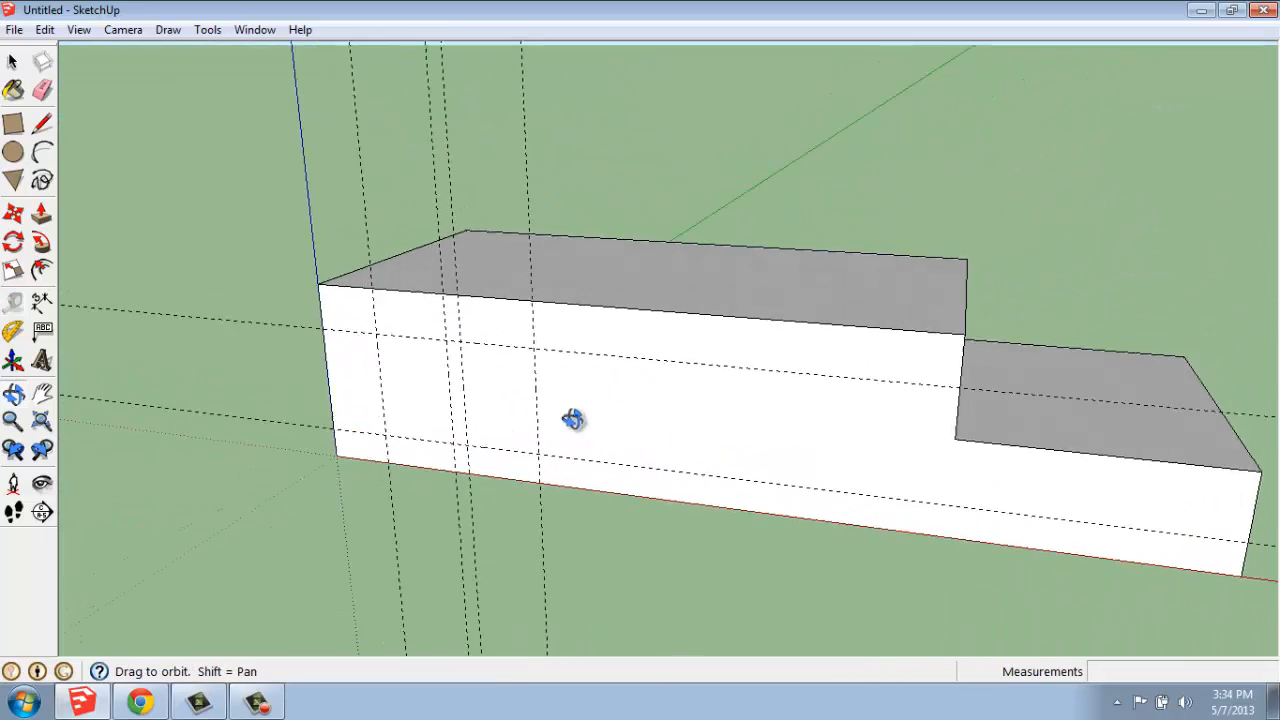
left_click_drag(574, 419, 553, 406)
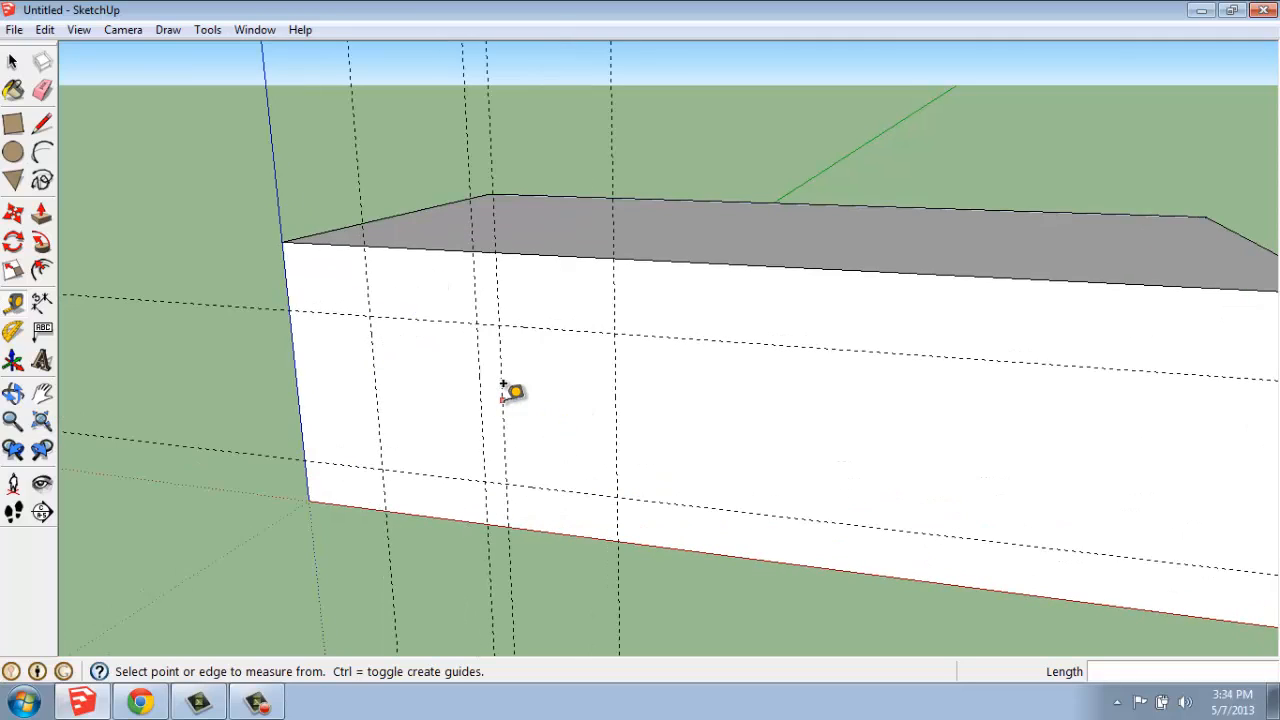
mouse_move(512, 368)
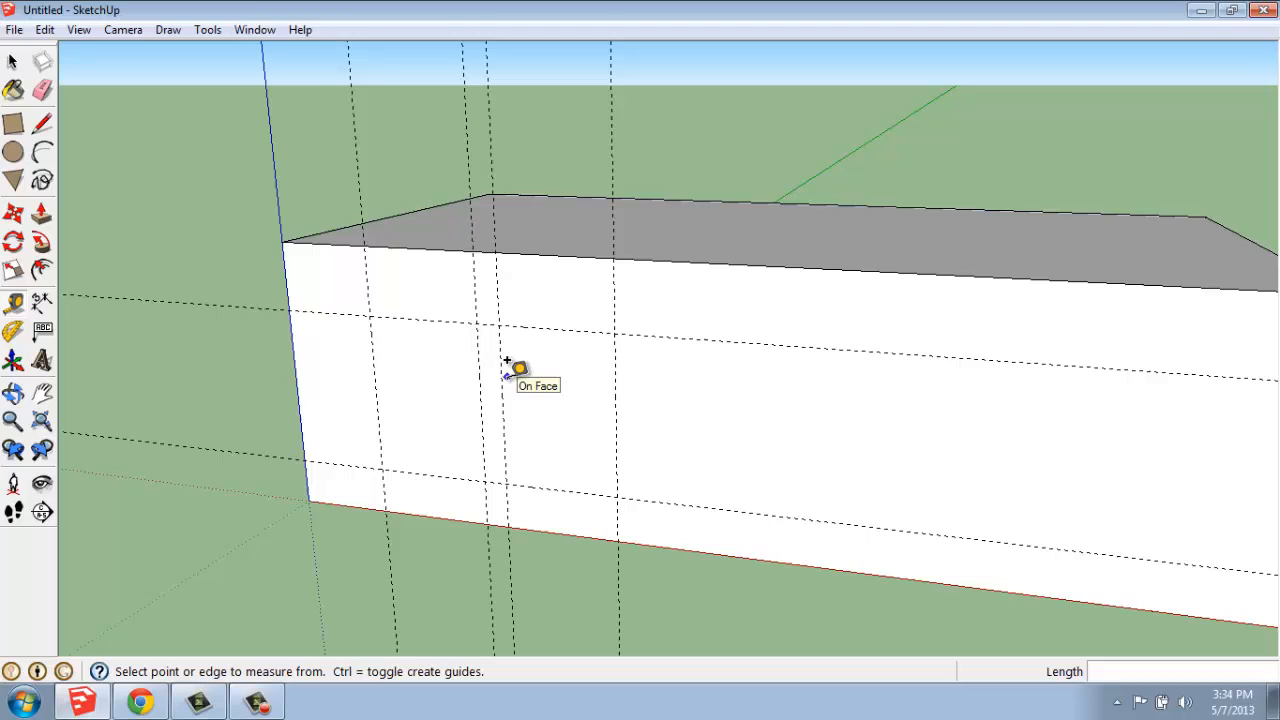
left_click(14, 123)
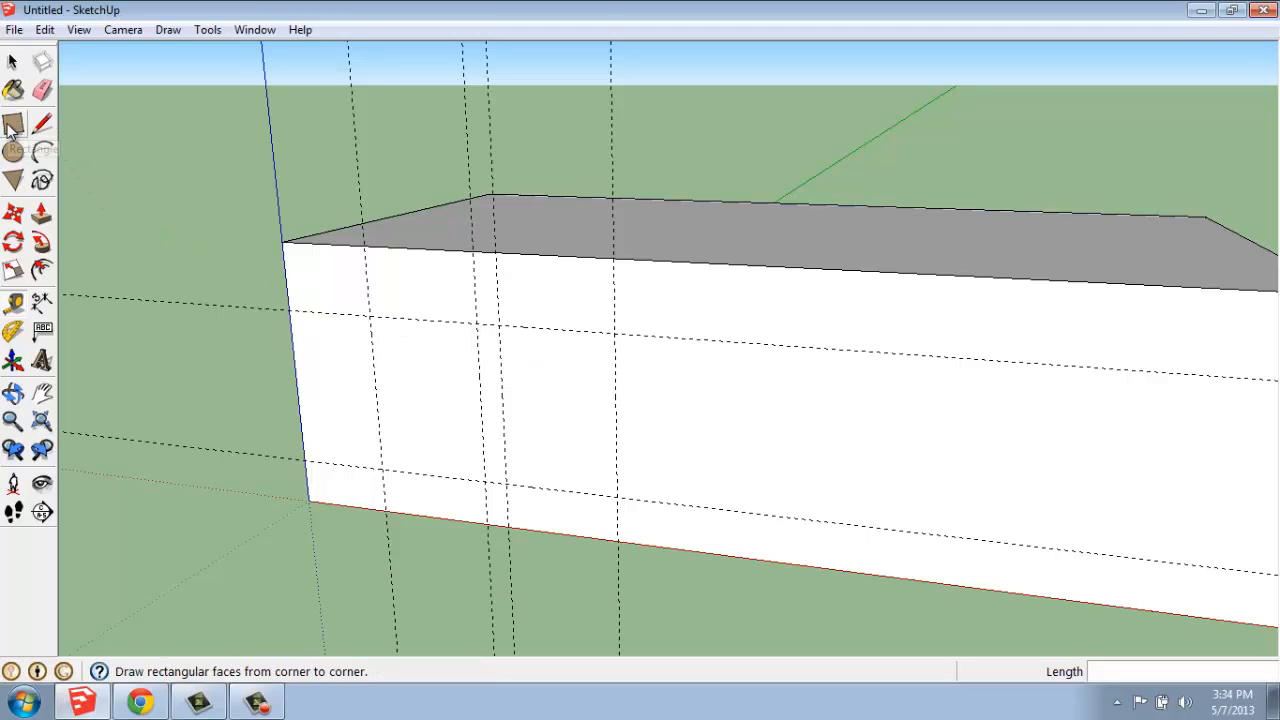
Draw the doorway rectangle and a second rectangle beside it at guideline intersections.
left_click(14, 123)
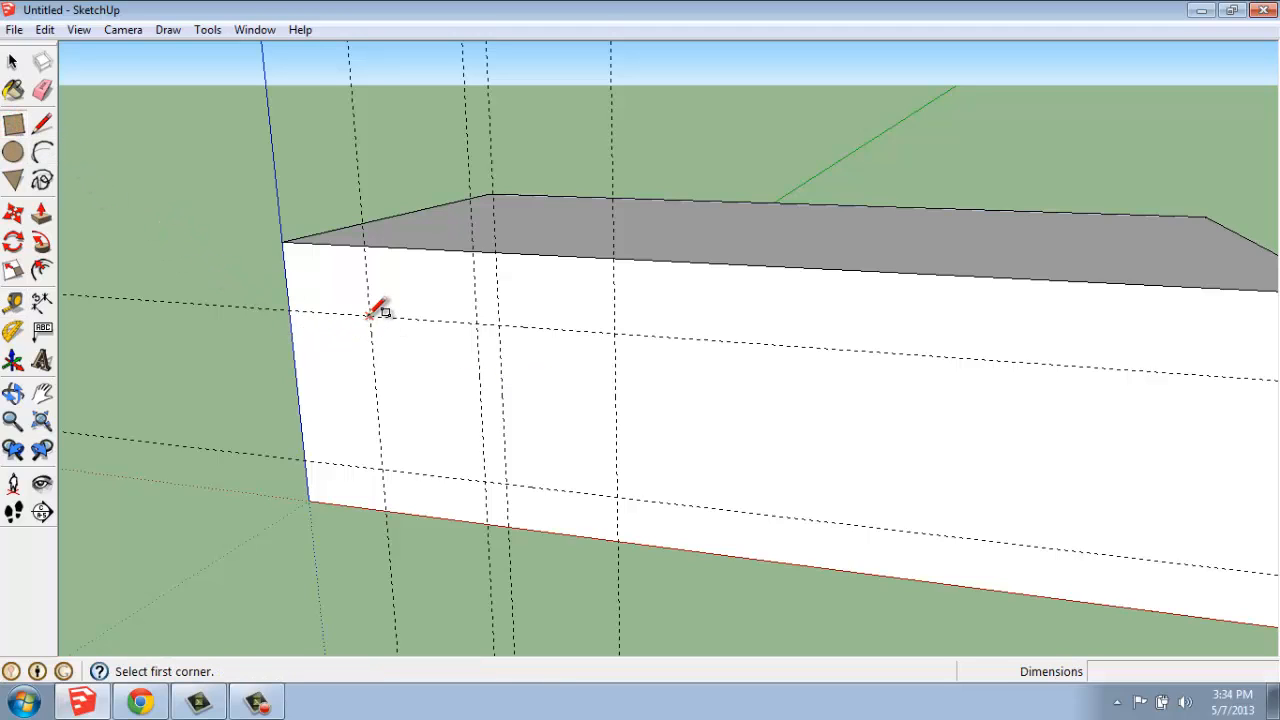
mouse_move(385, 395)
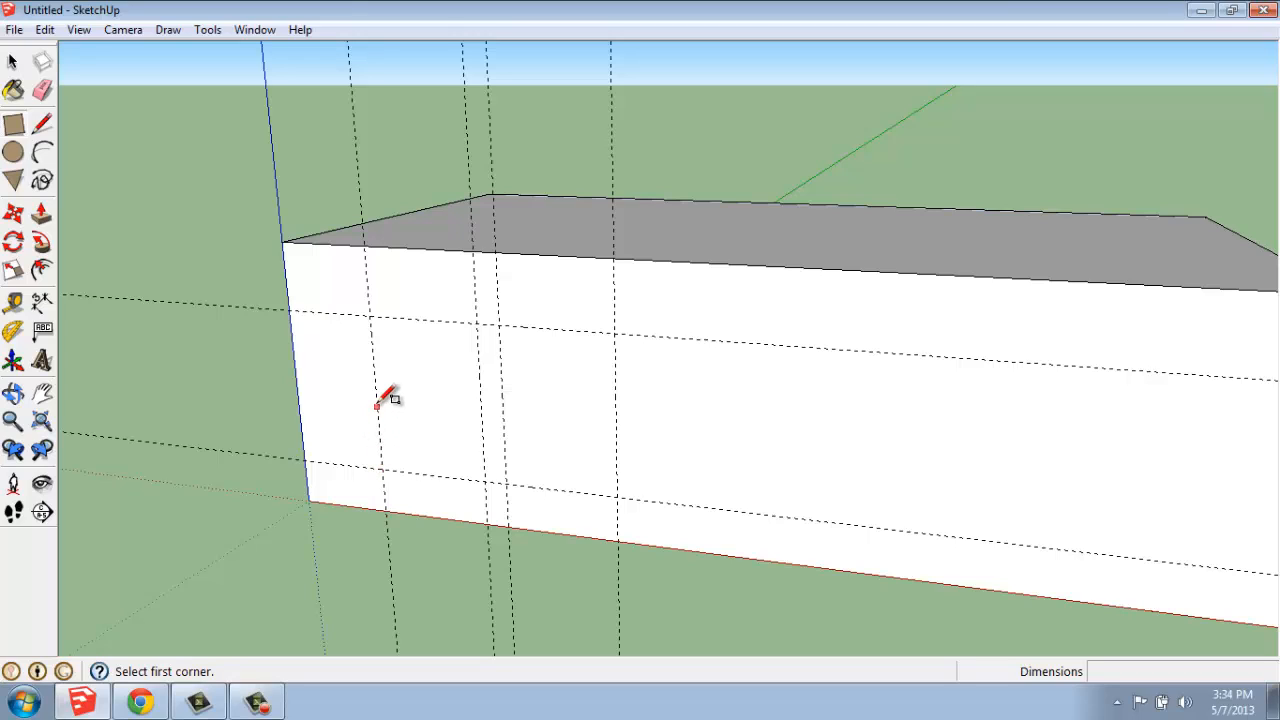
mouse_move(378, 308)
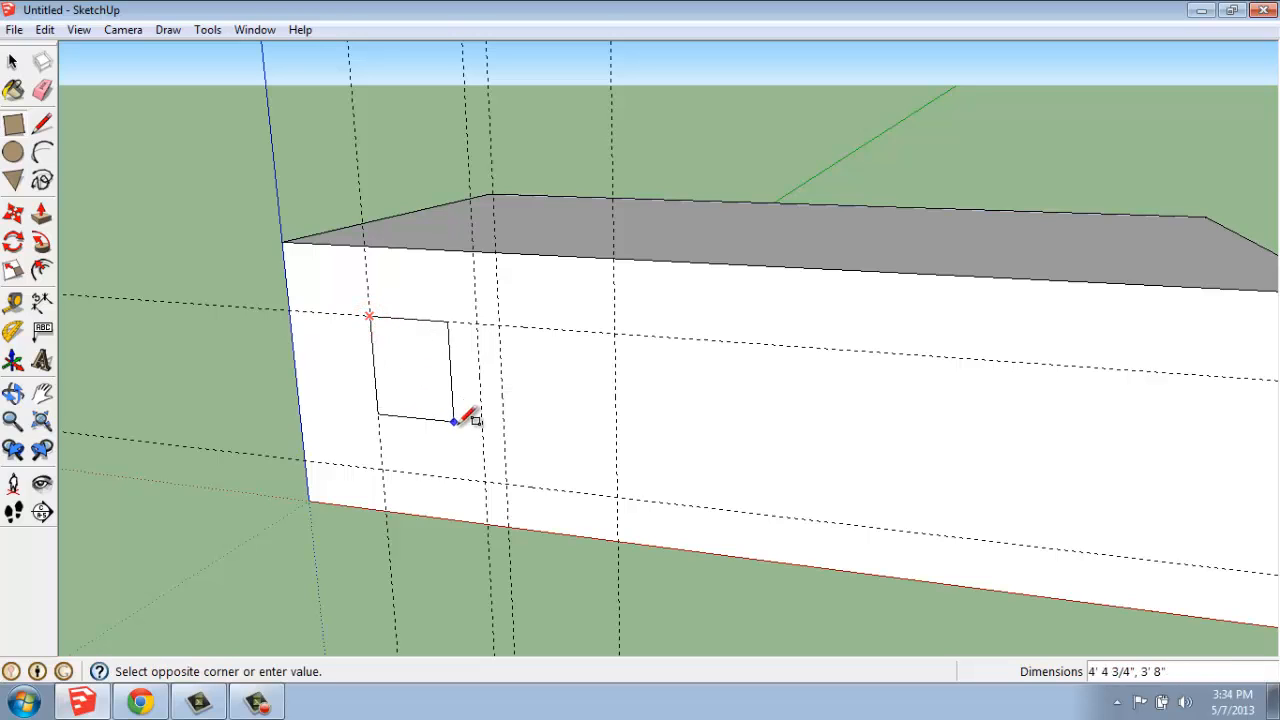
left_click(485, 485)
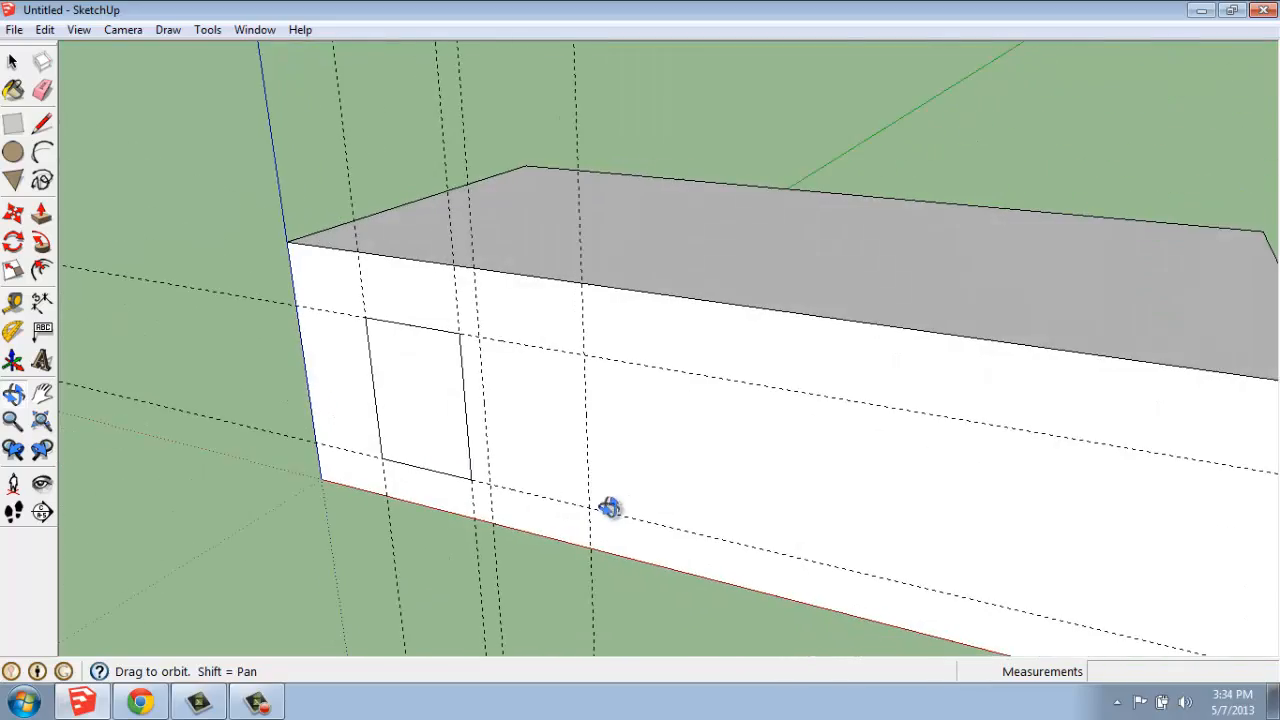
left_click_drag(610, 508, 550, 415)
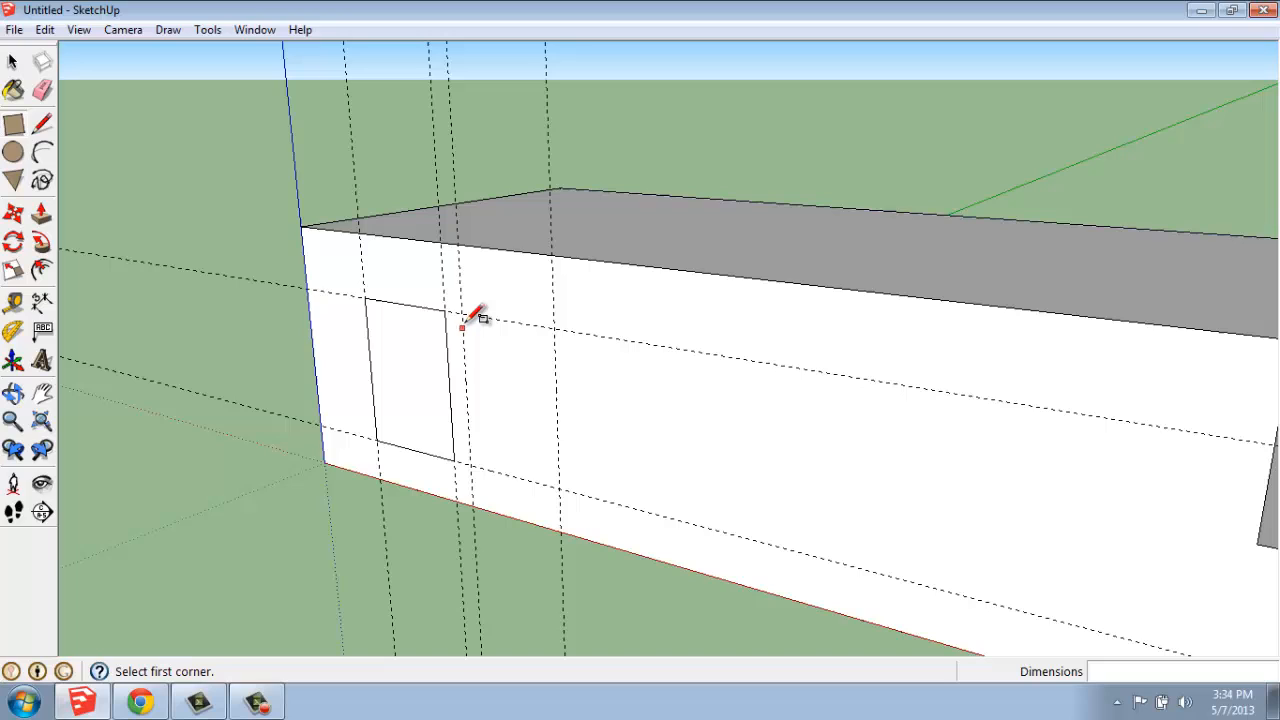
left_click(462, 315)
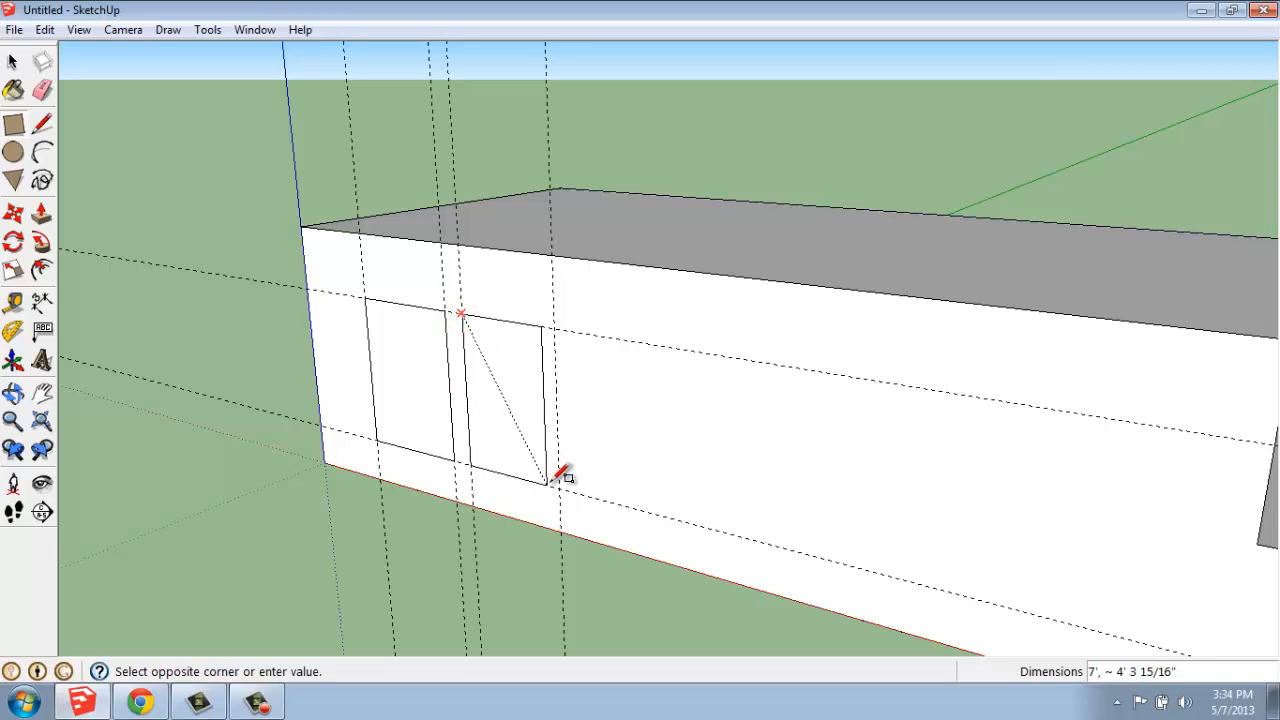
left_click(555, 480)
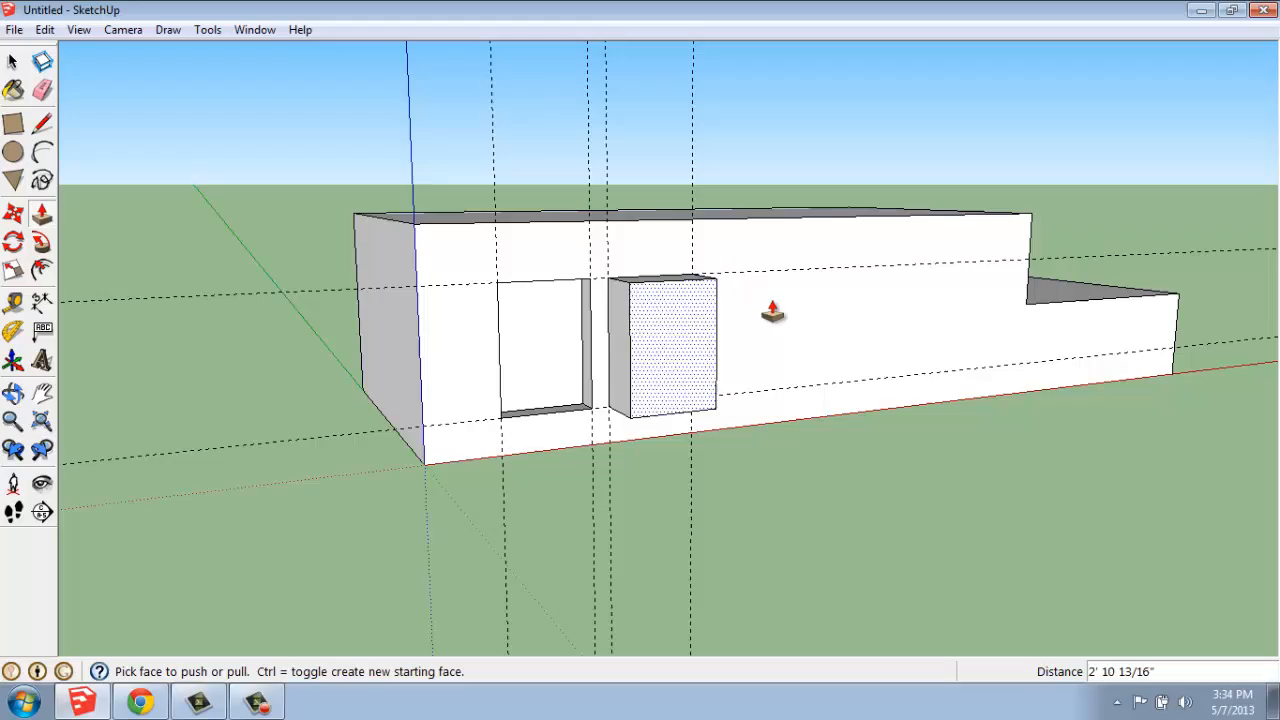
Orbit to view the protruding block beside the recessed doorway from the side.
left_click_drag(775, 313, 415, 398)
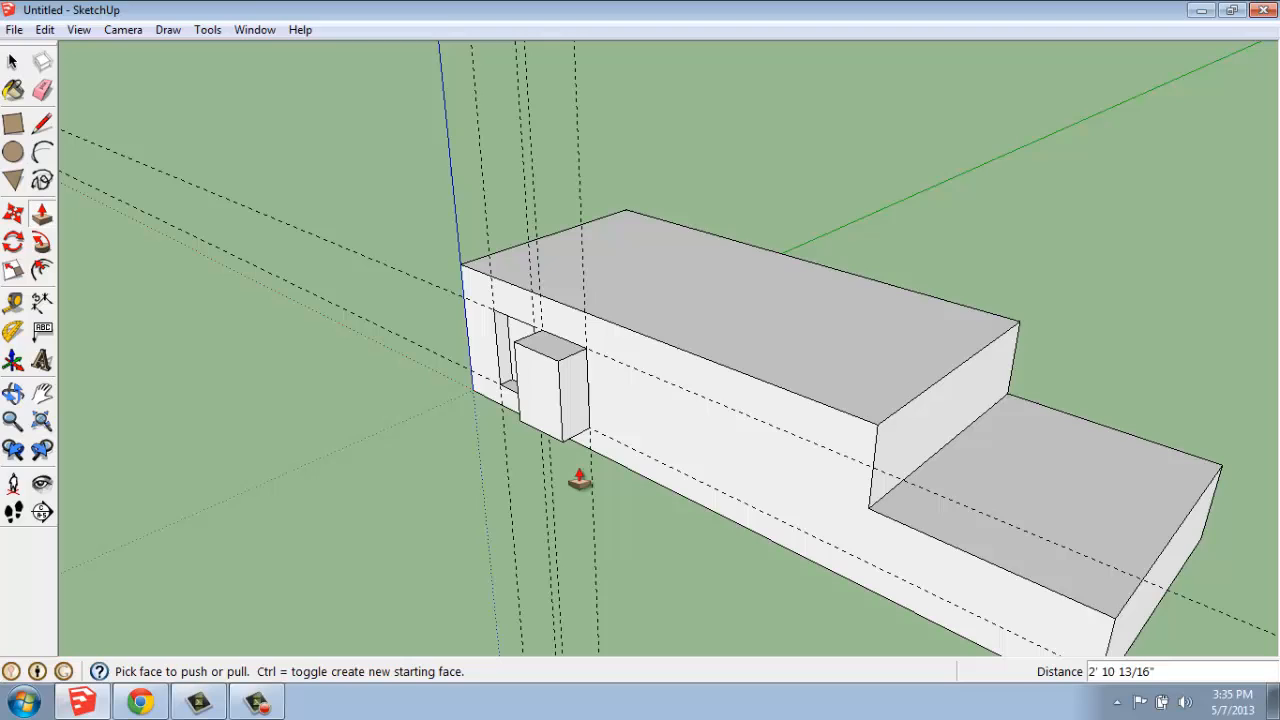
mouse_move(285, 395)
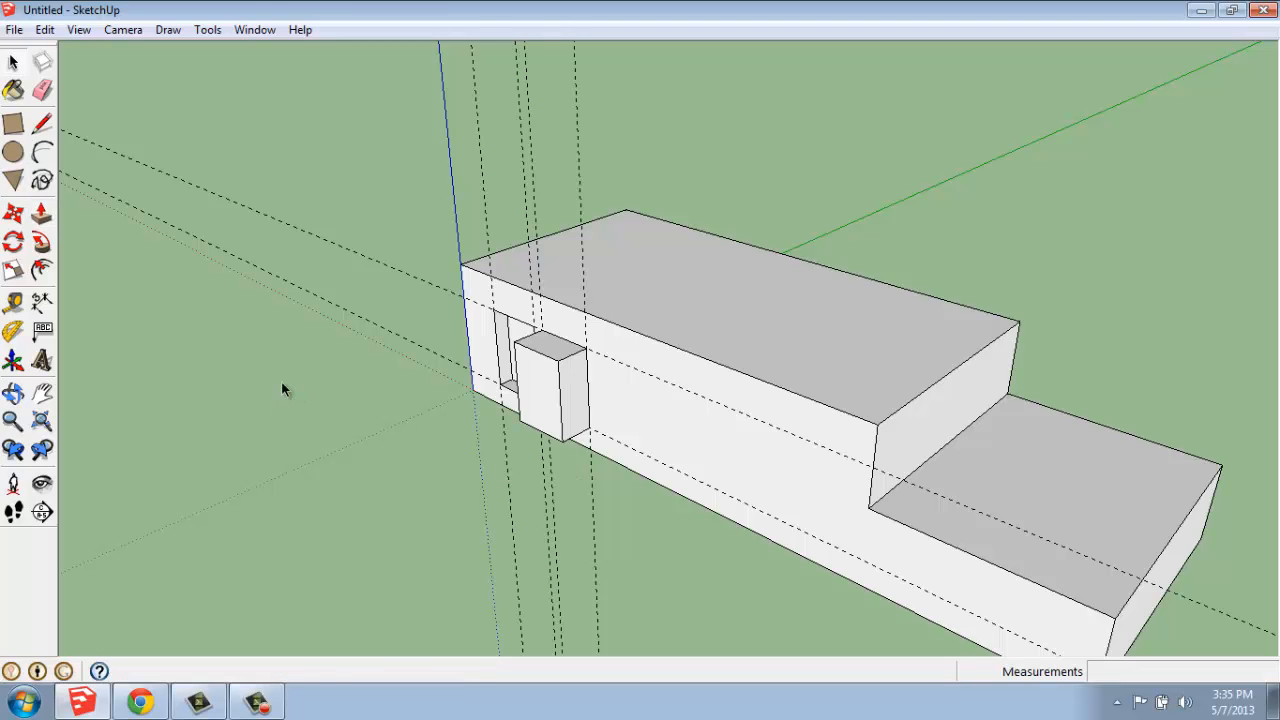
mouse_move(583, 158)
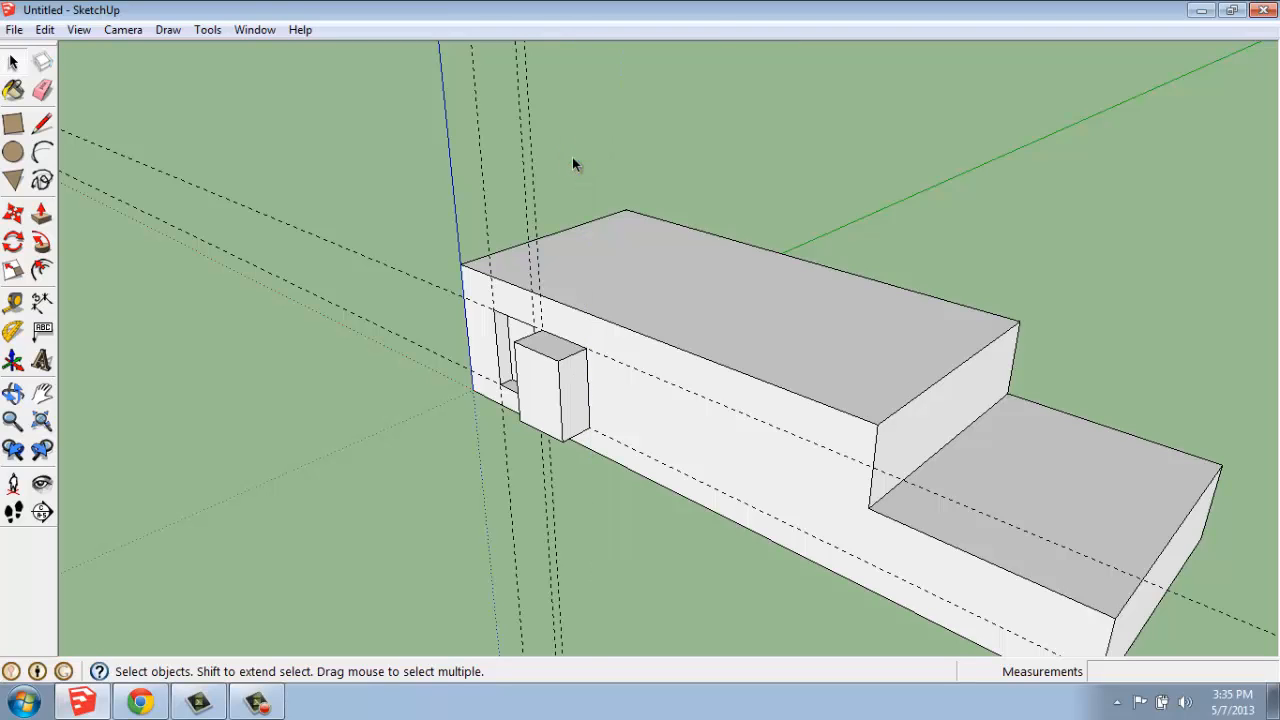
Erase one vertical guideline from the front face with the Eraser.
left_click(42, 90)
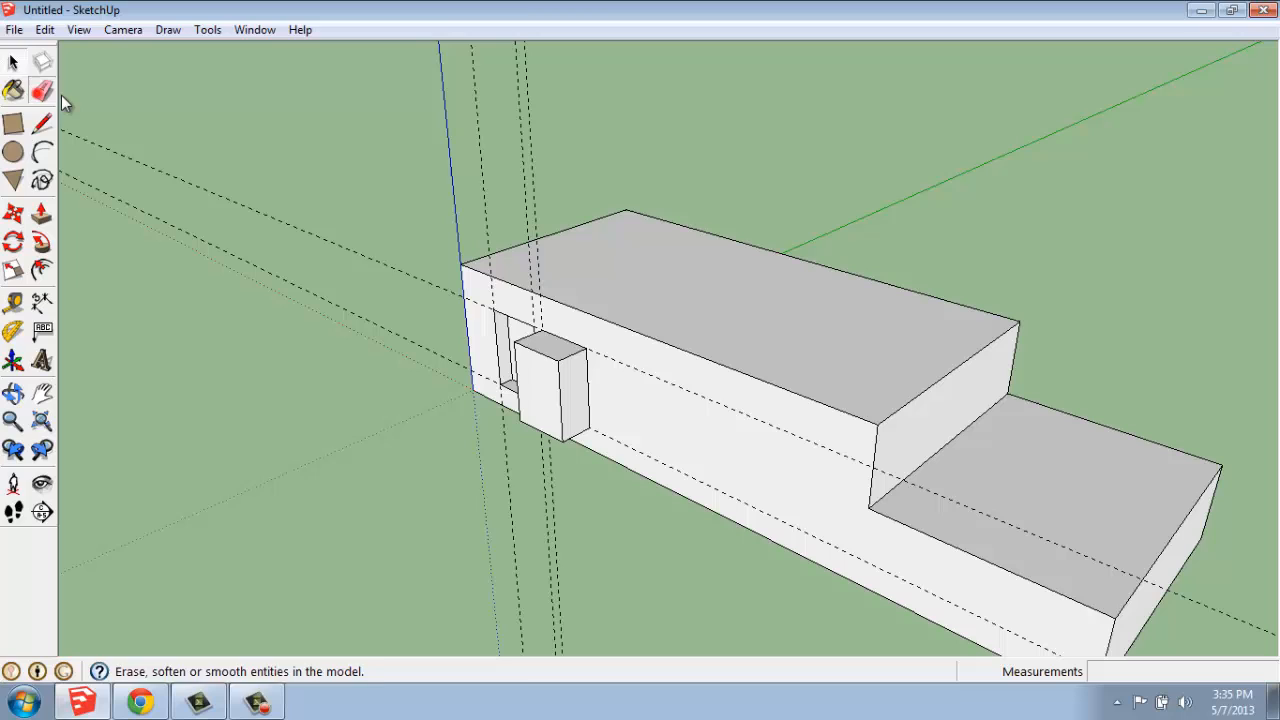
left_click(42, 91)
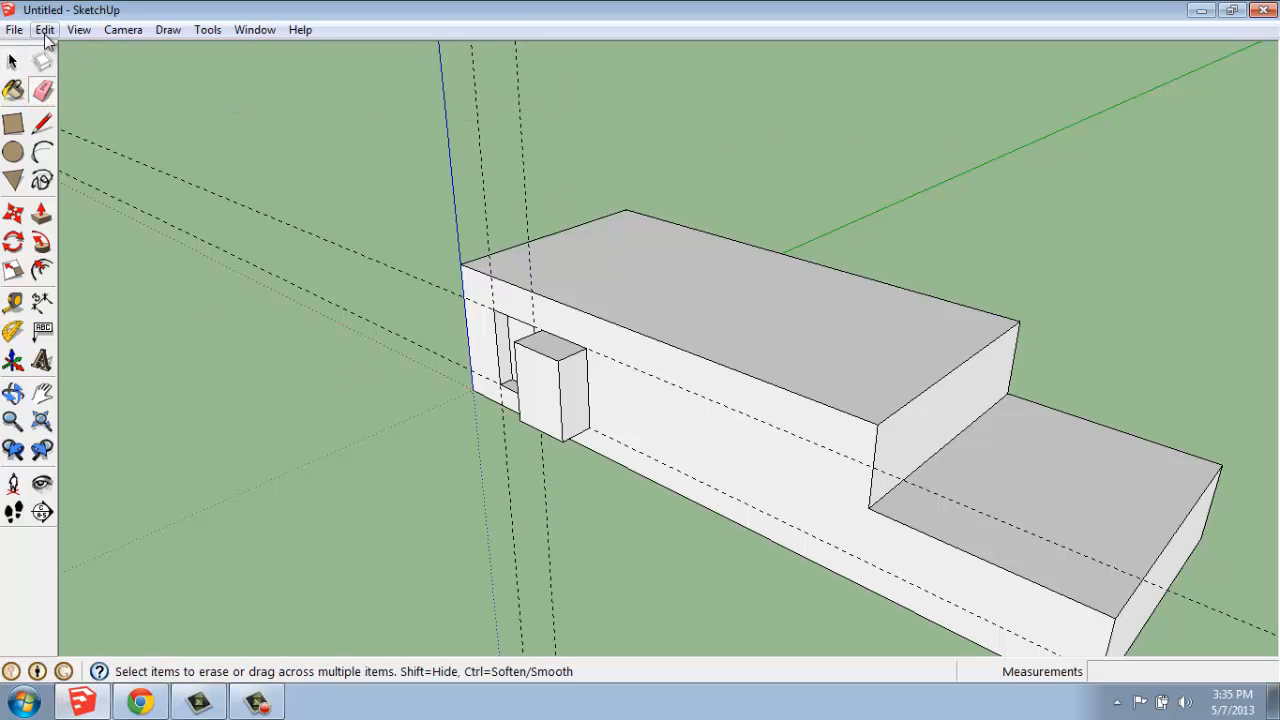
Remove every remaining guideline using Edit > Delete Guides.
left_click(44, 29)
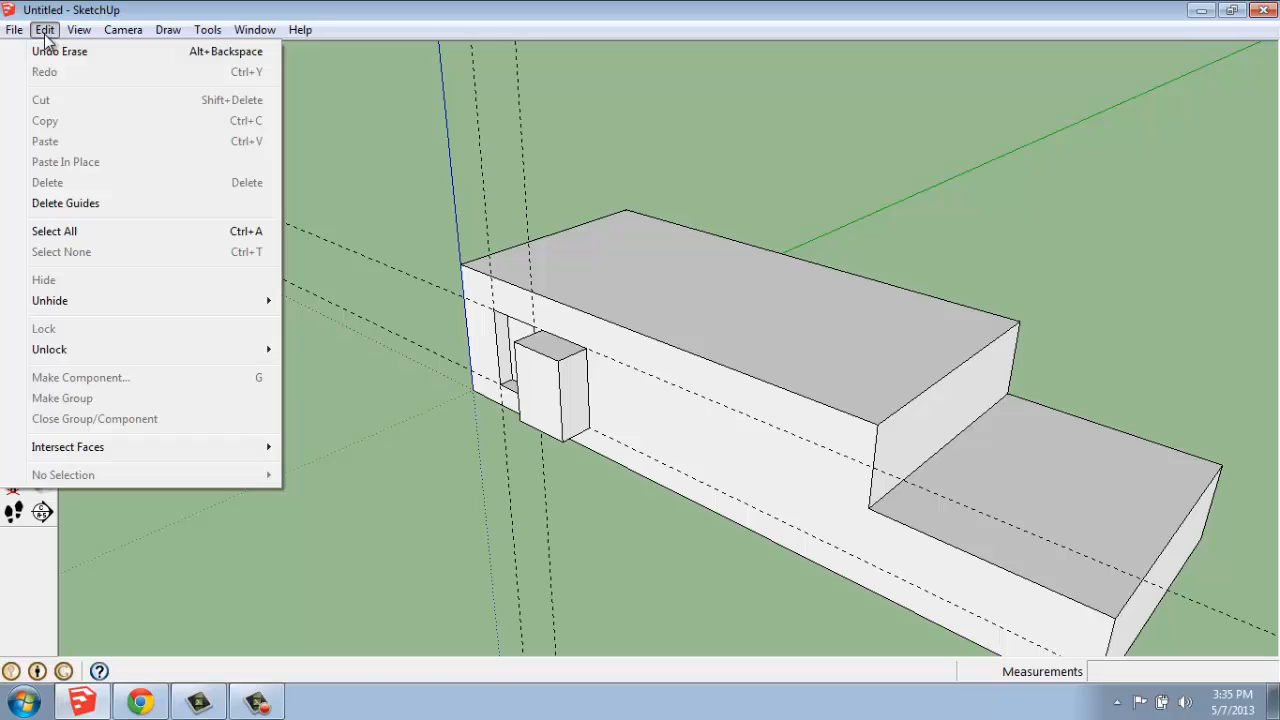
mouse_move(65, 203)
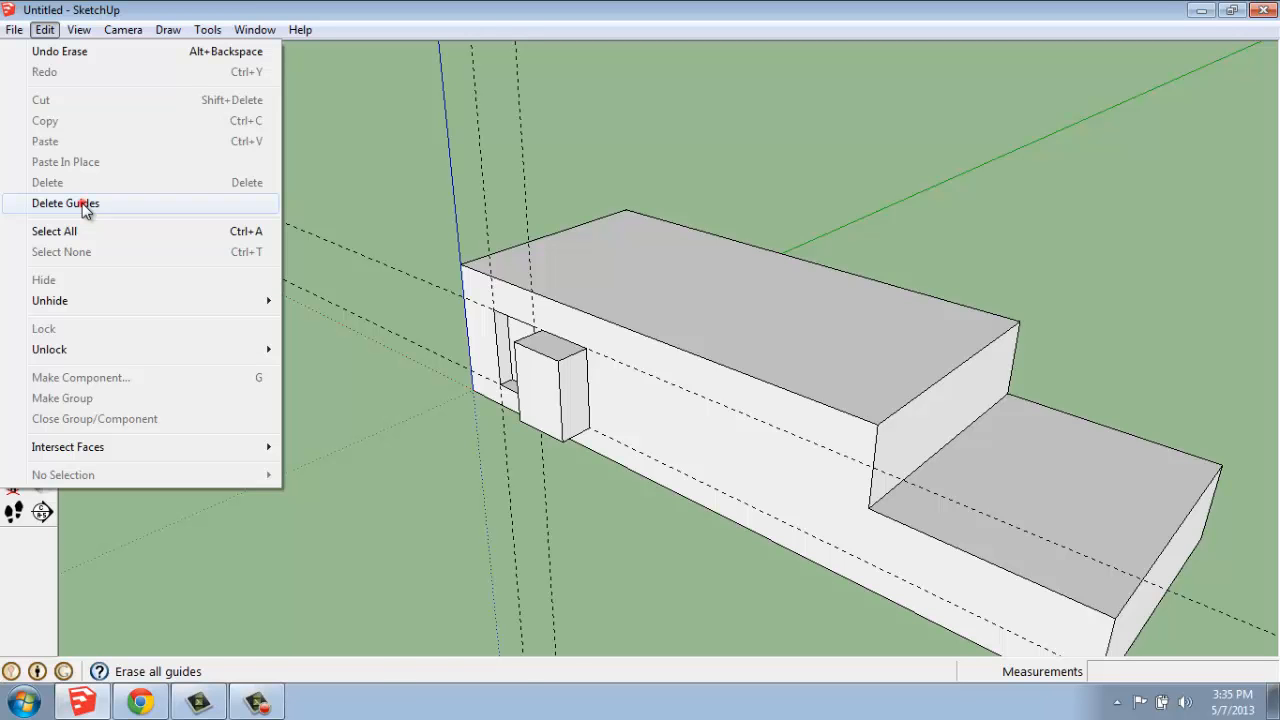
left_click(66, 203)
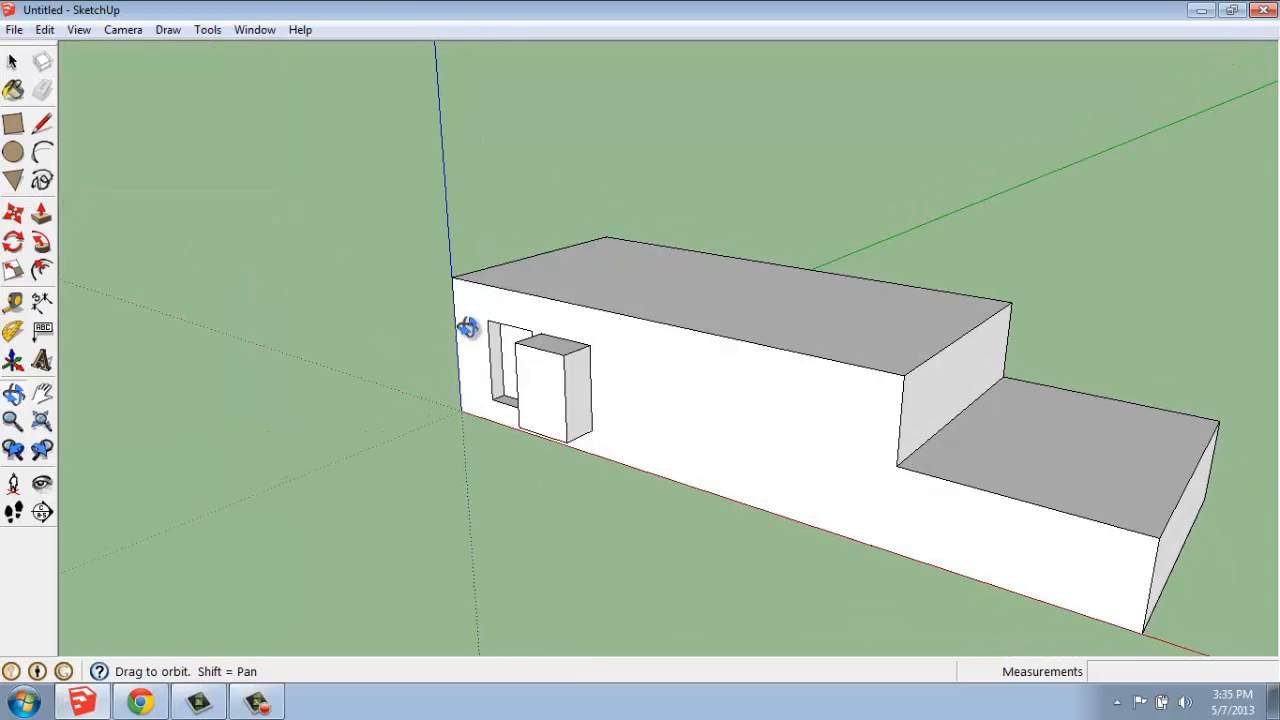